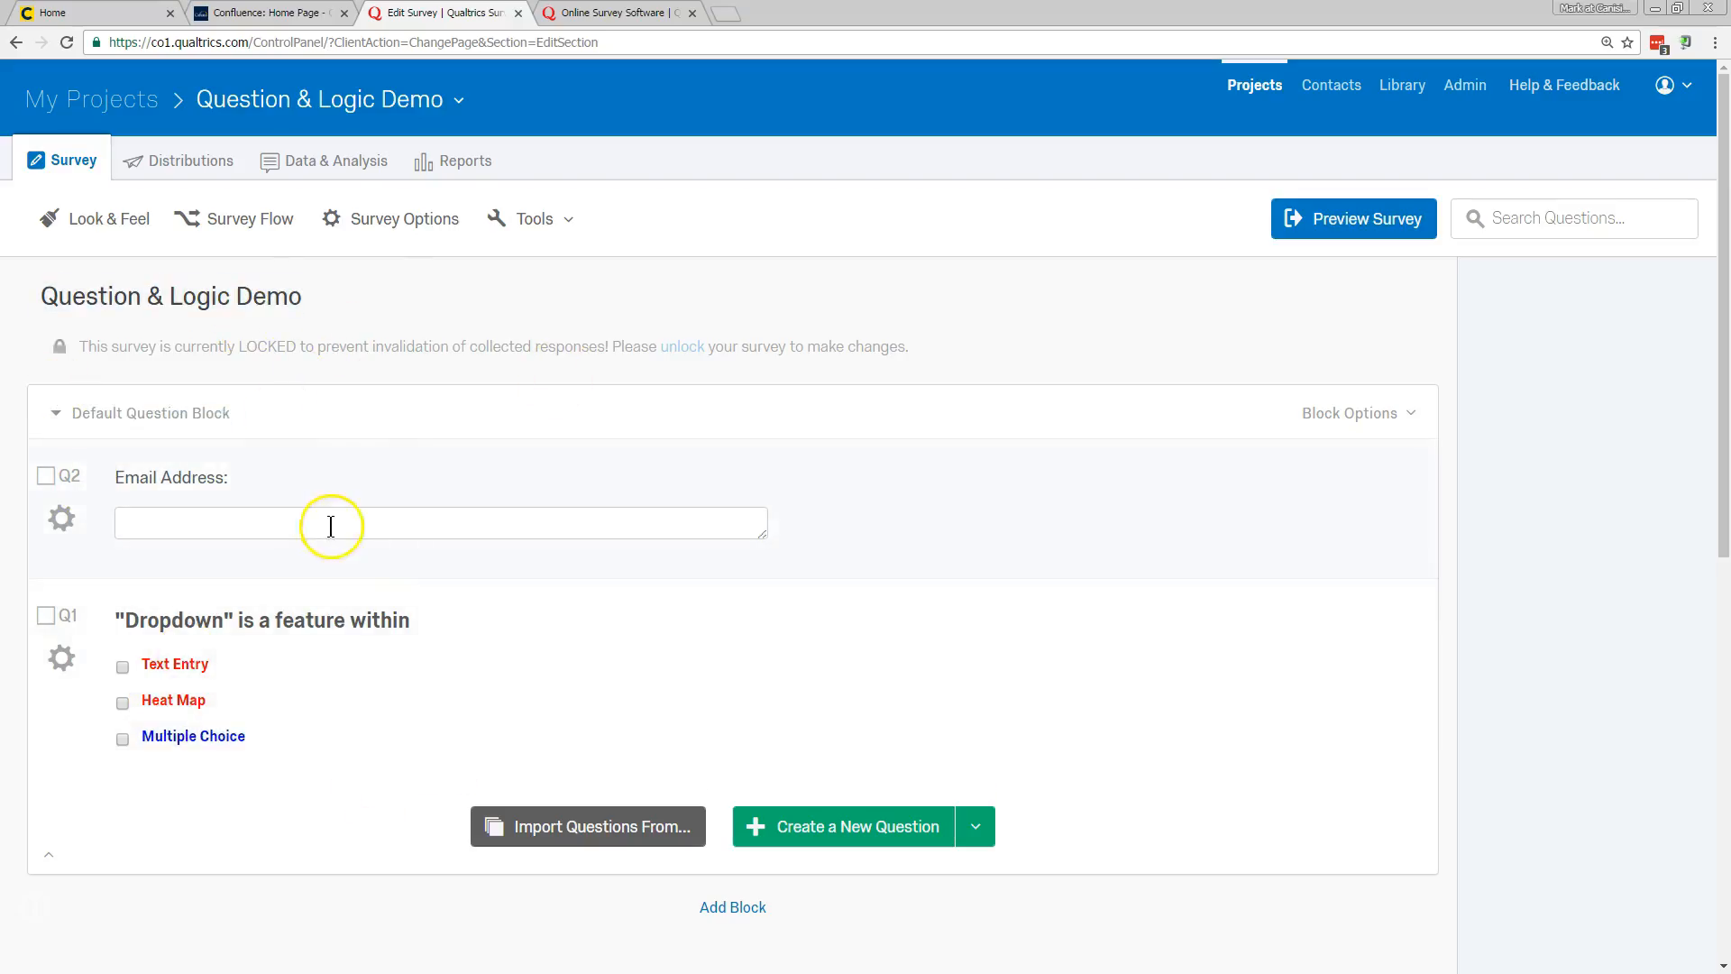
mouse_move(448, 341)
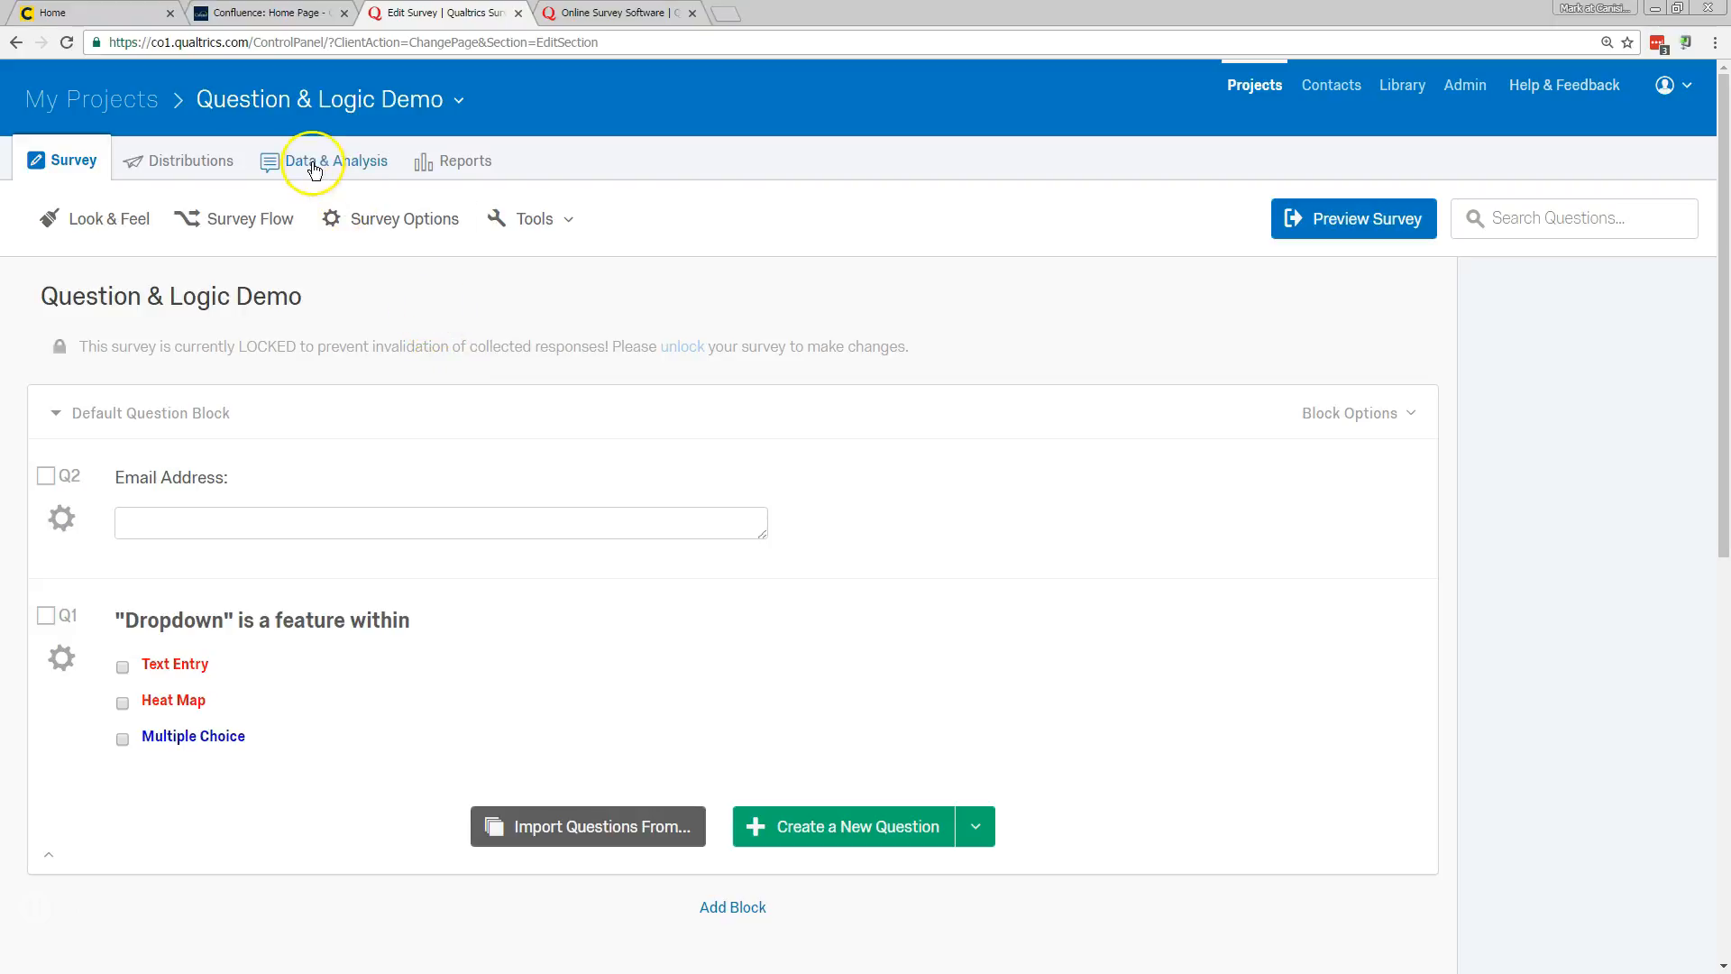
- Show the Data & Analysis responses table listing the survey's three recorded responses
left_click(339, 160)
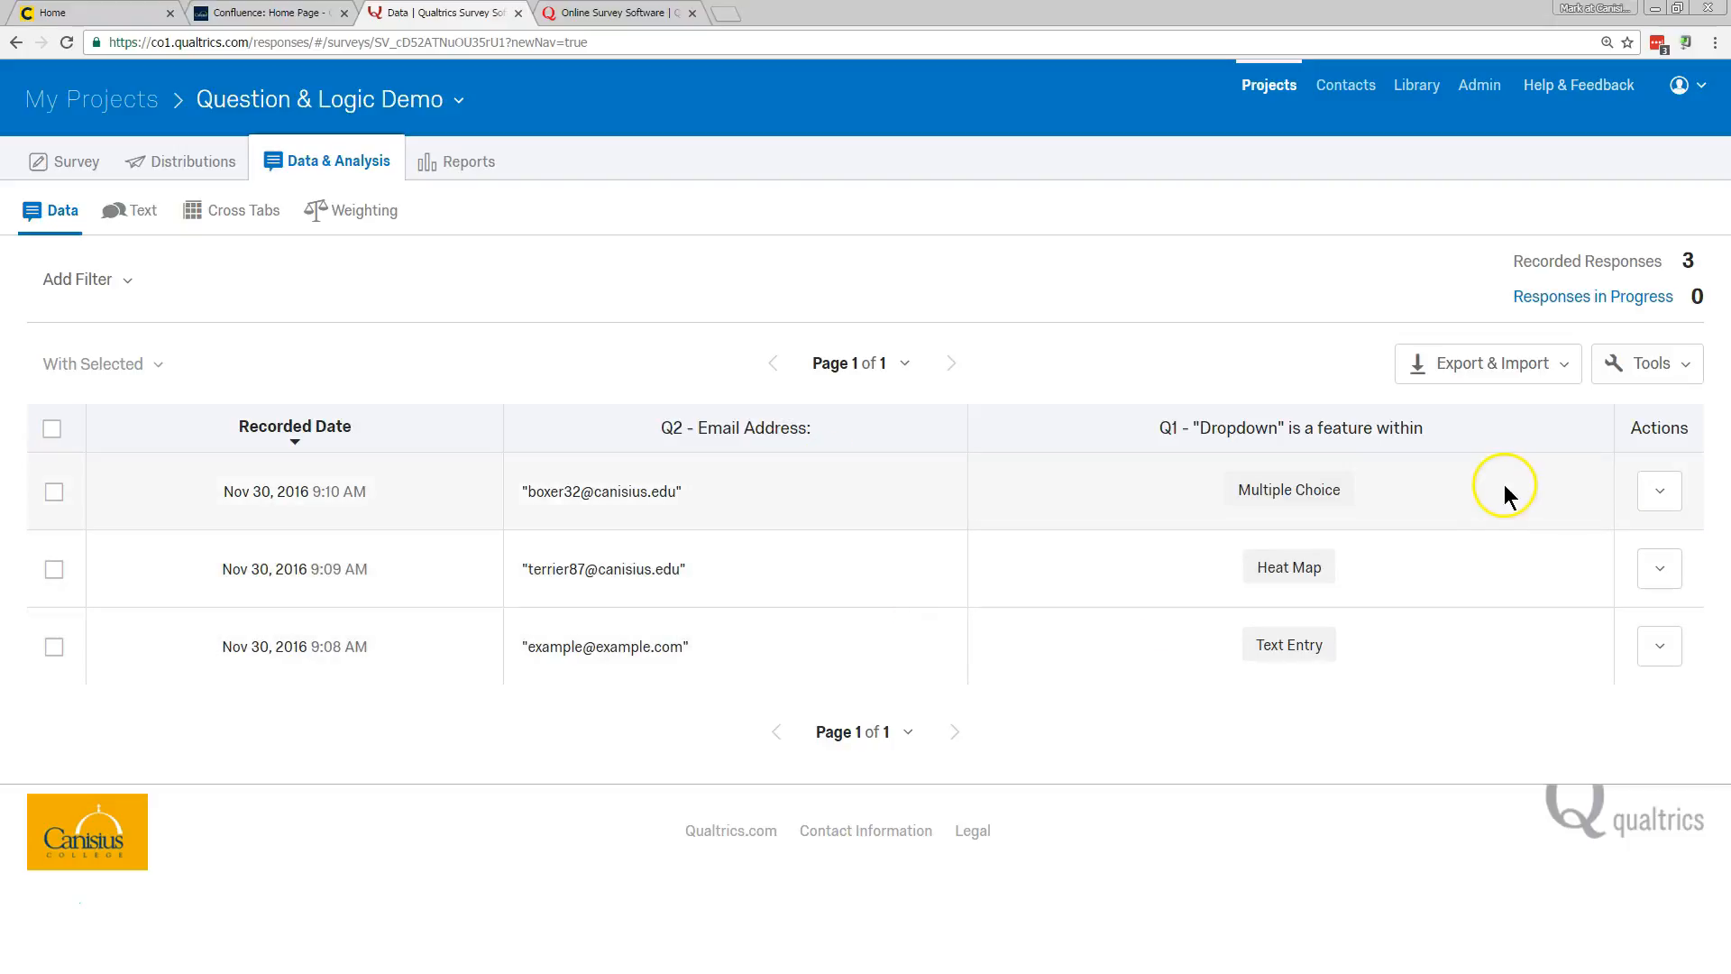
mouse_move(1493, 485)
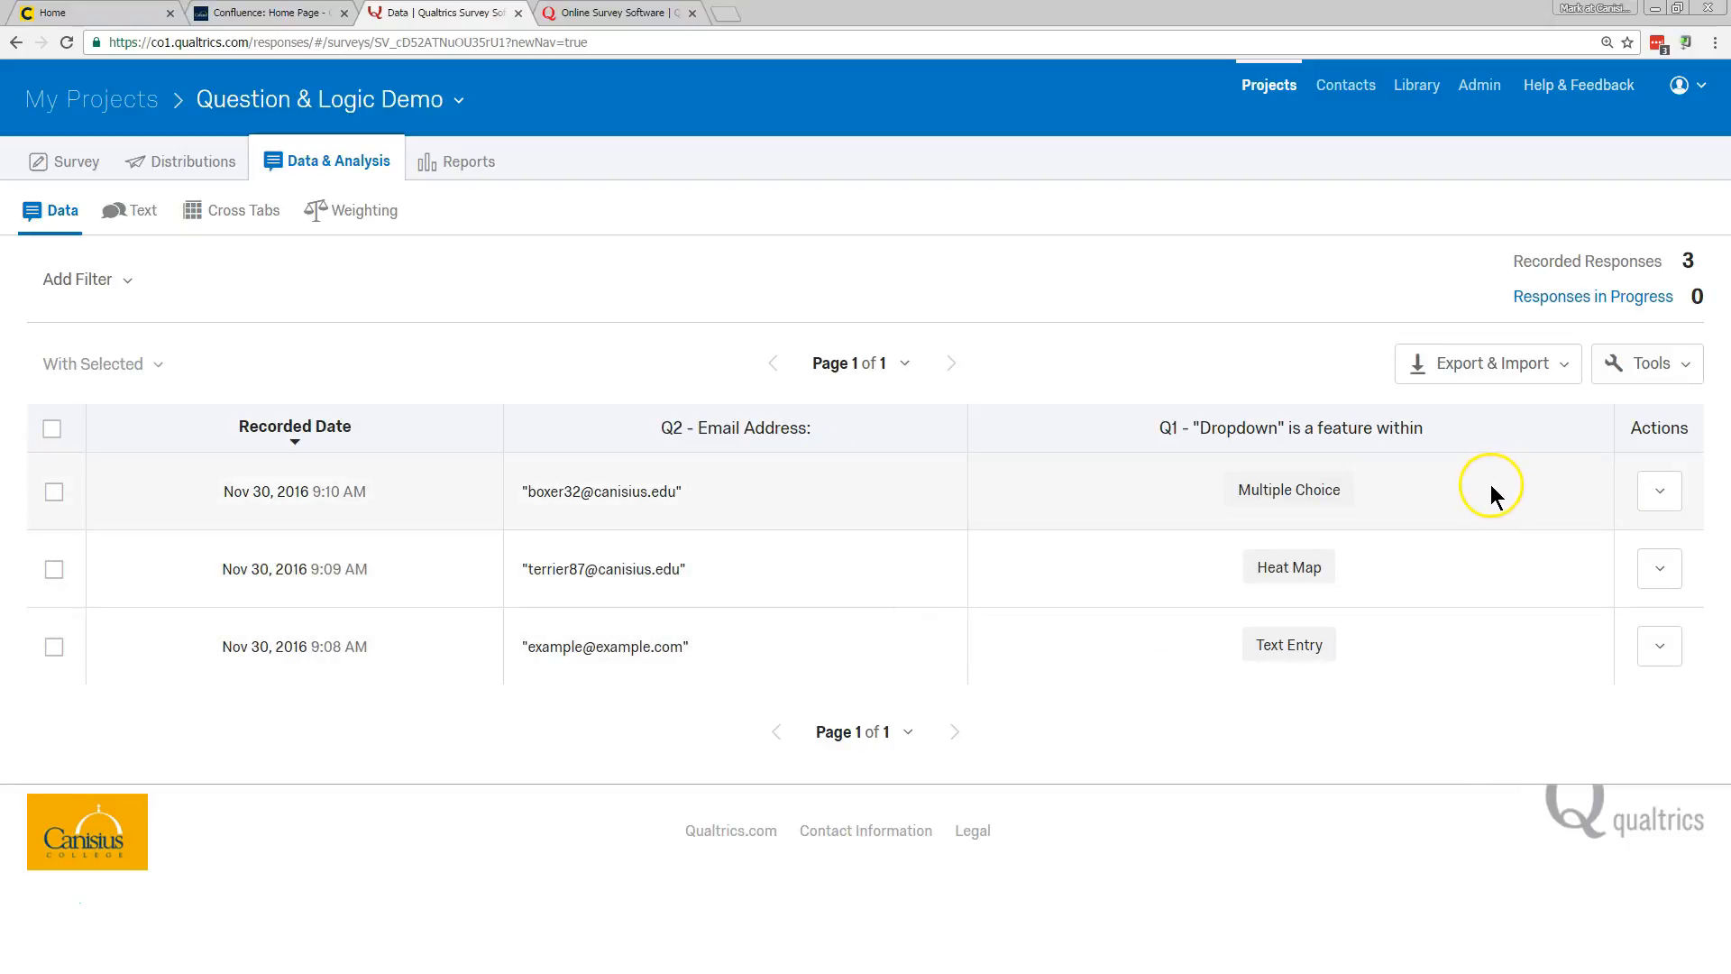
mouse_move(1488, 483)
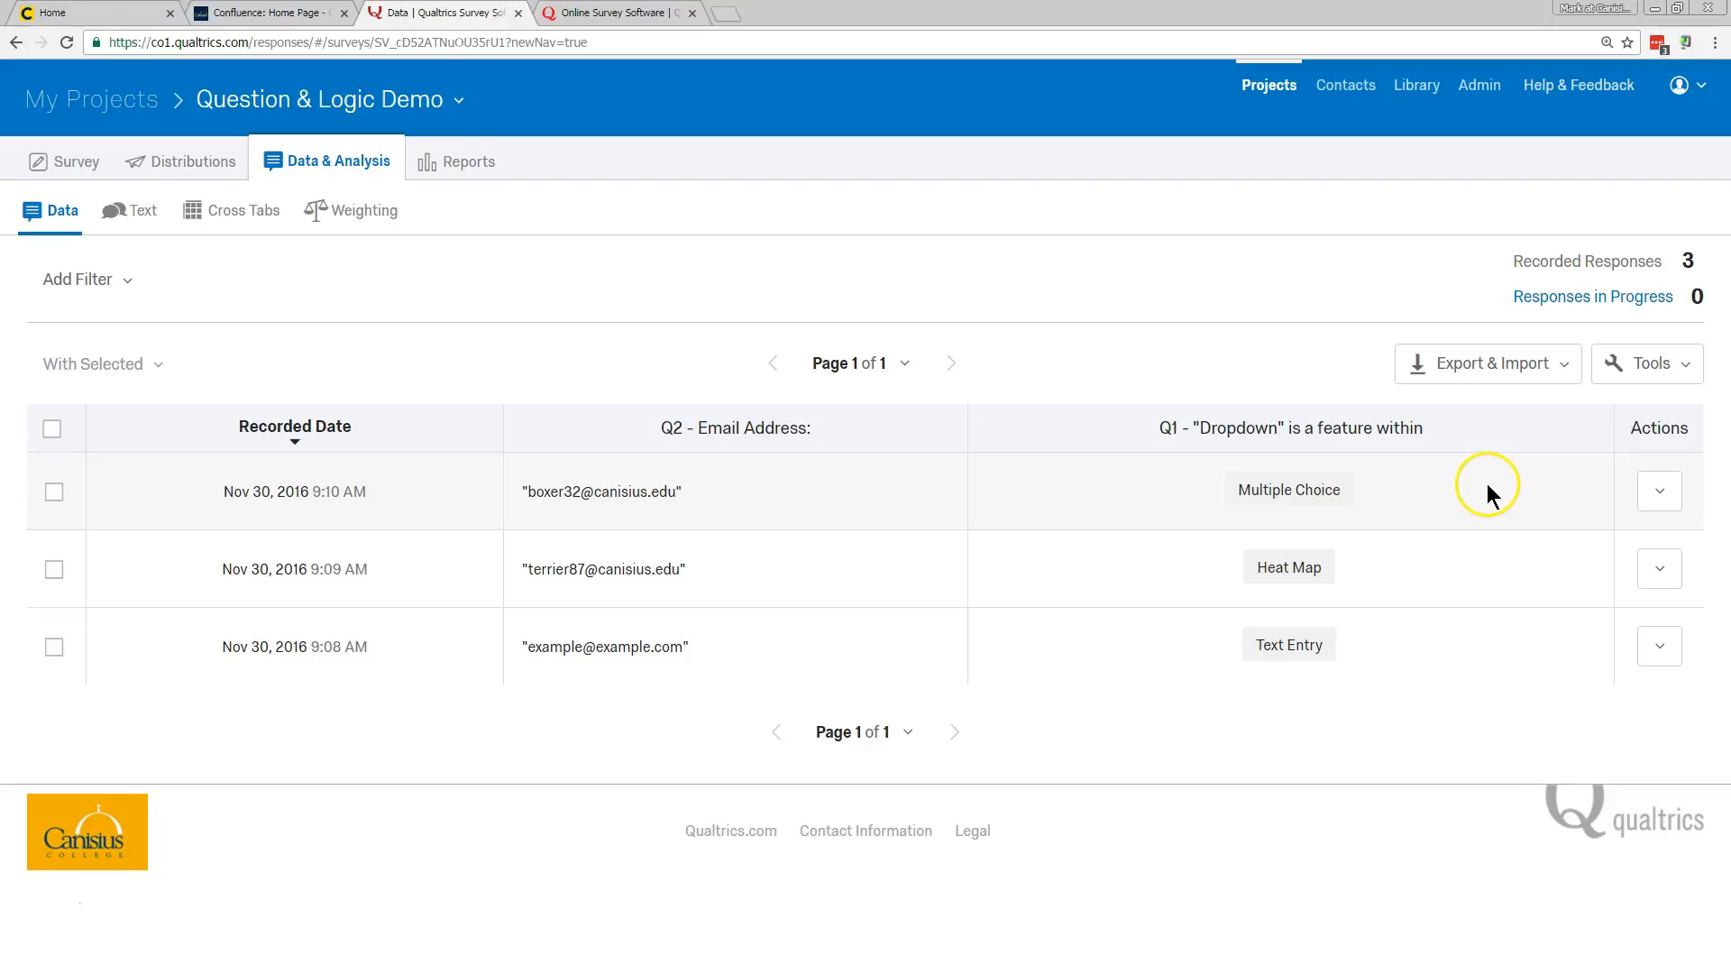
mouse_move(1562, 370)
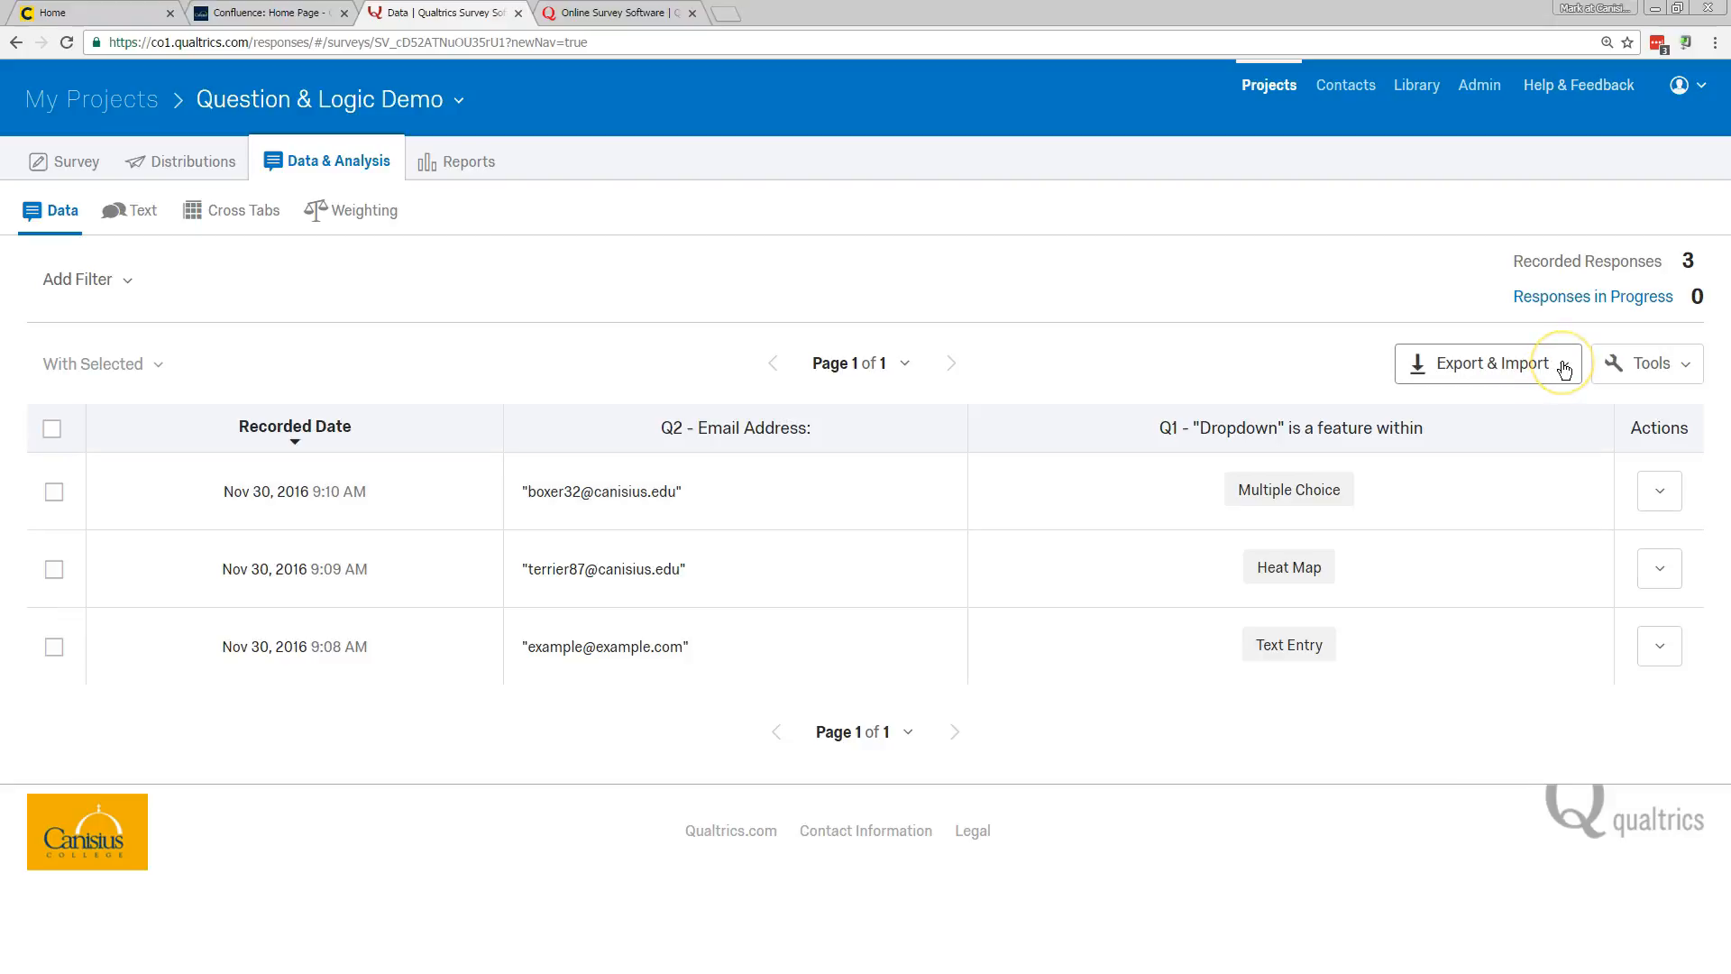
- Export all response fields as a CSV using choice text and dismiss Manage Downloads
left_click(1484, 363)
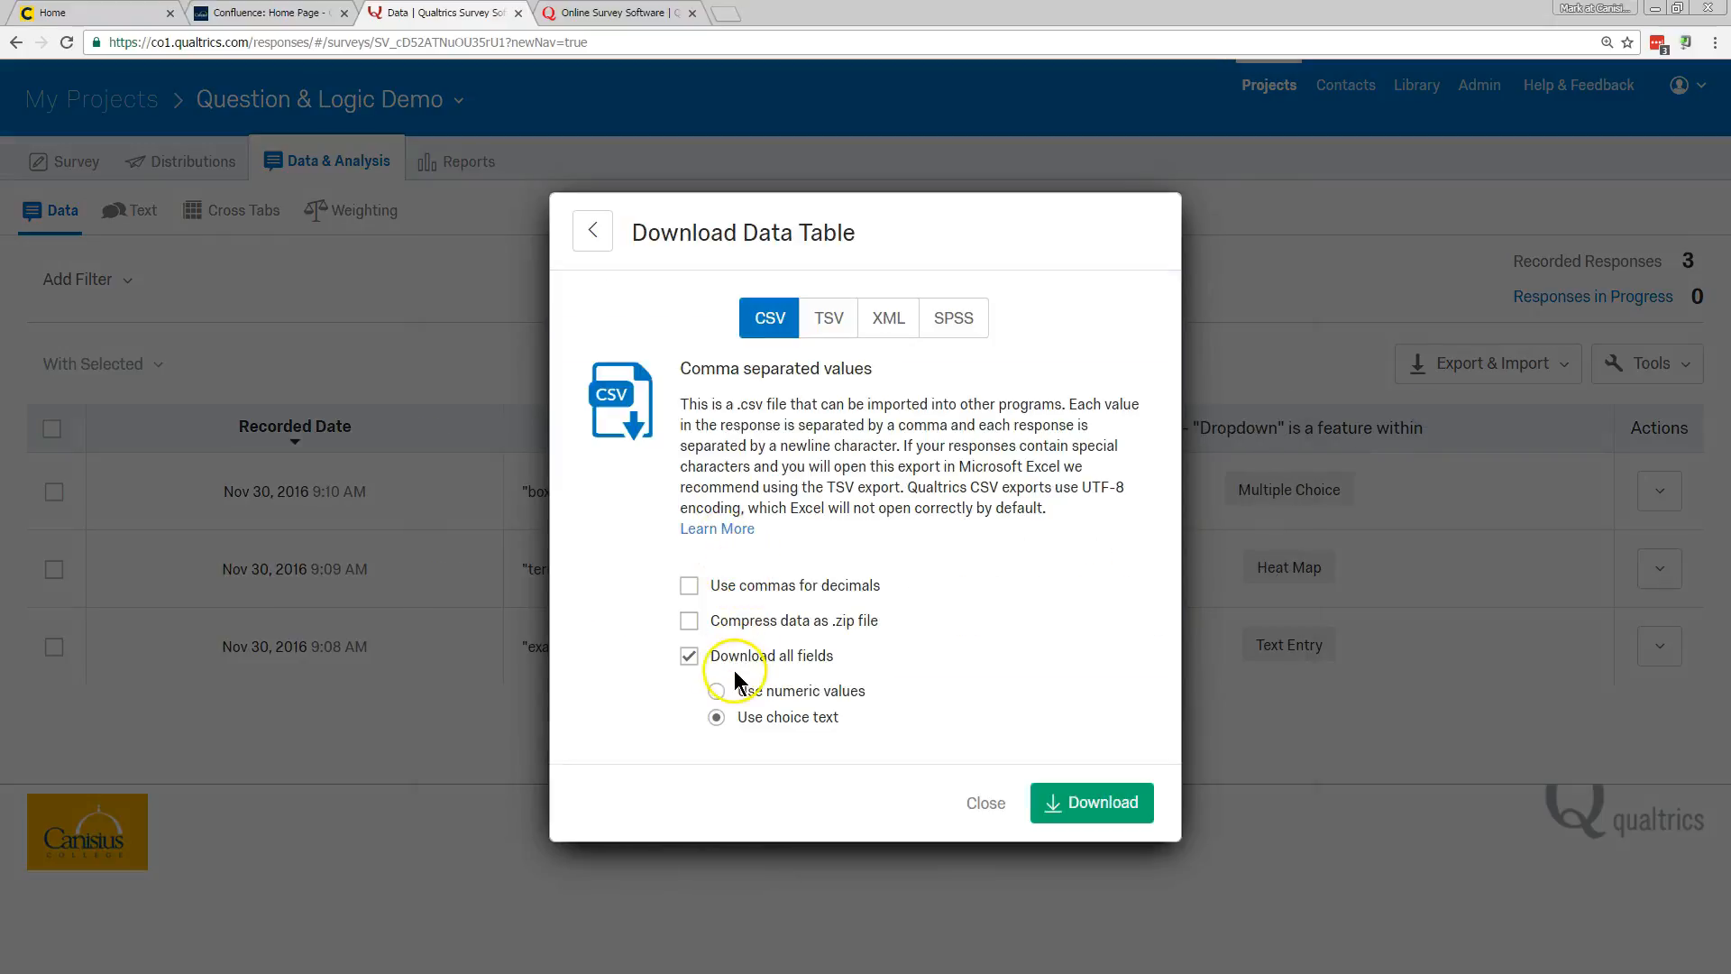
mouse_move(801, 718)
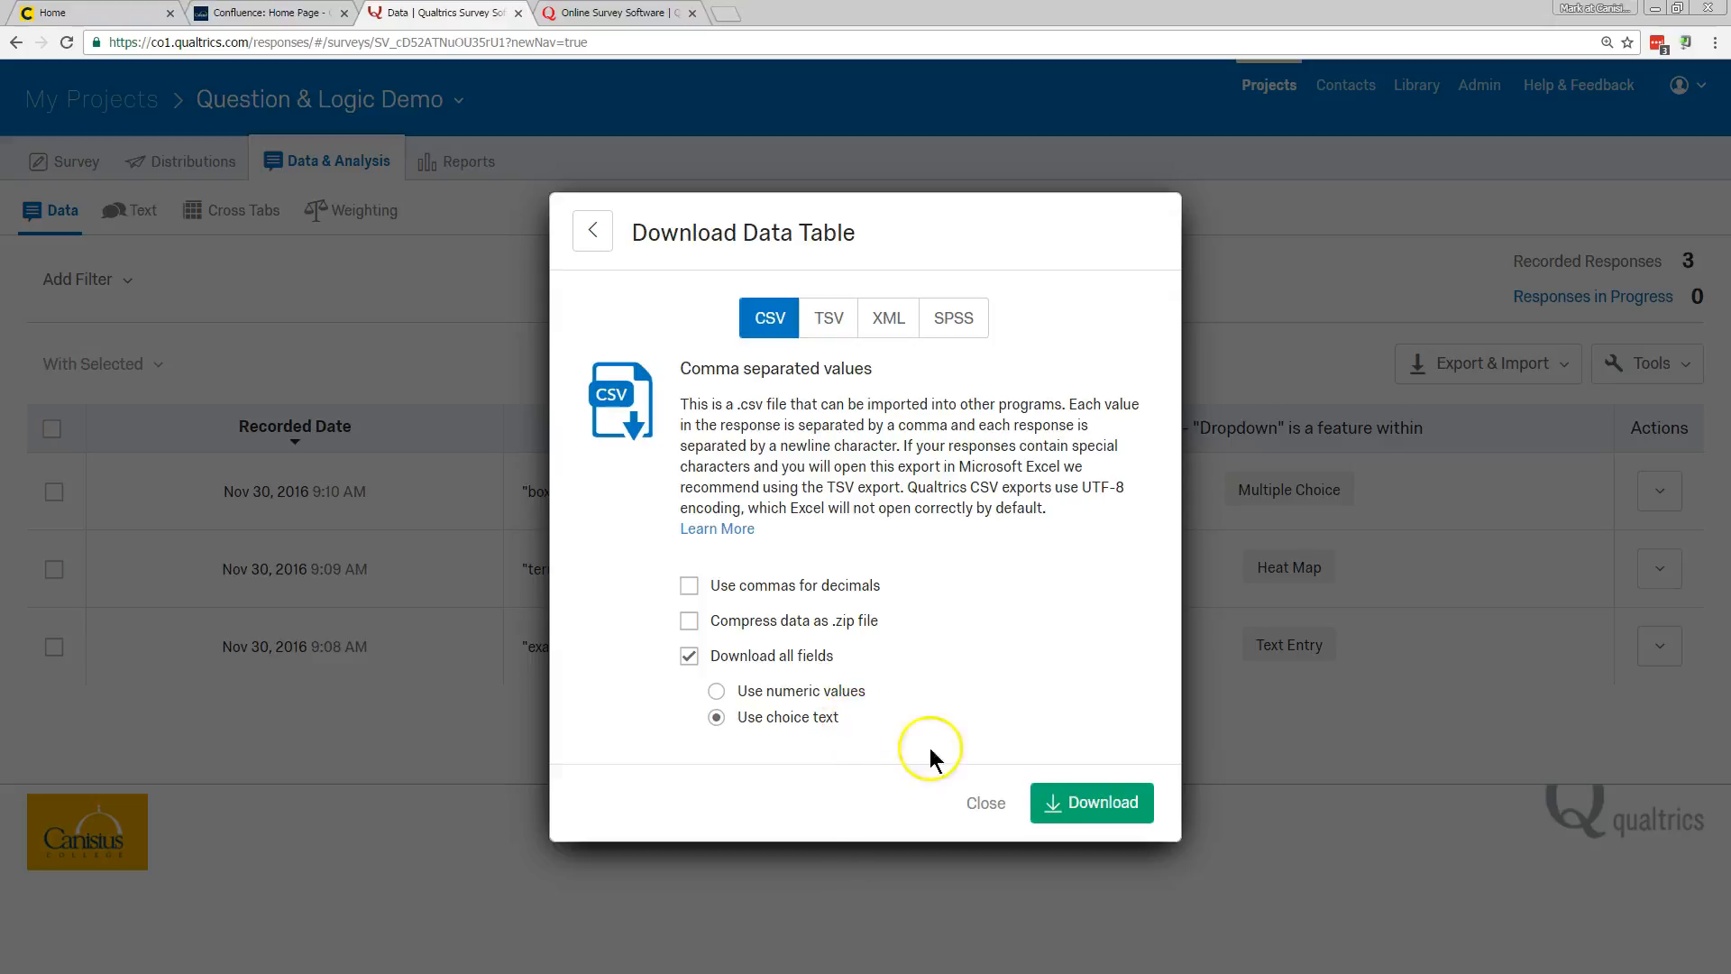
left_click(1091, 801)
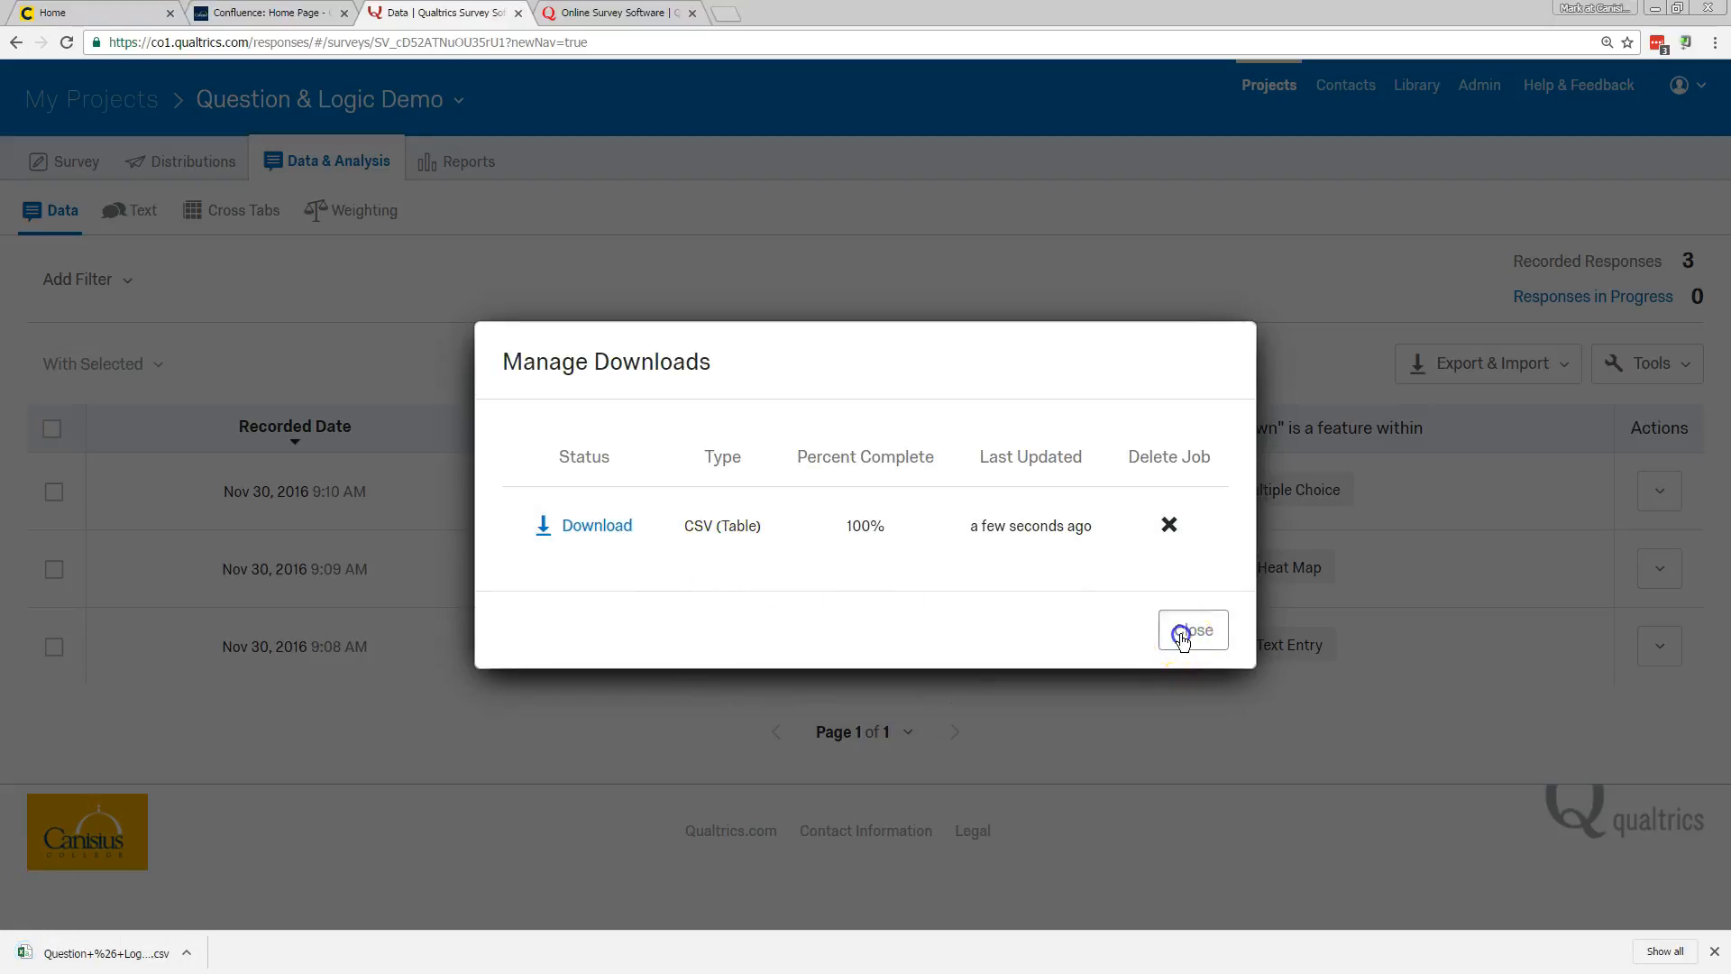
left_click(1192, 629)
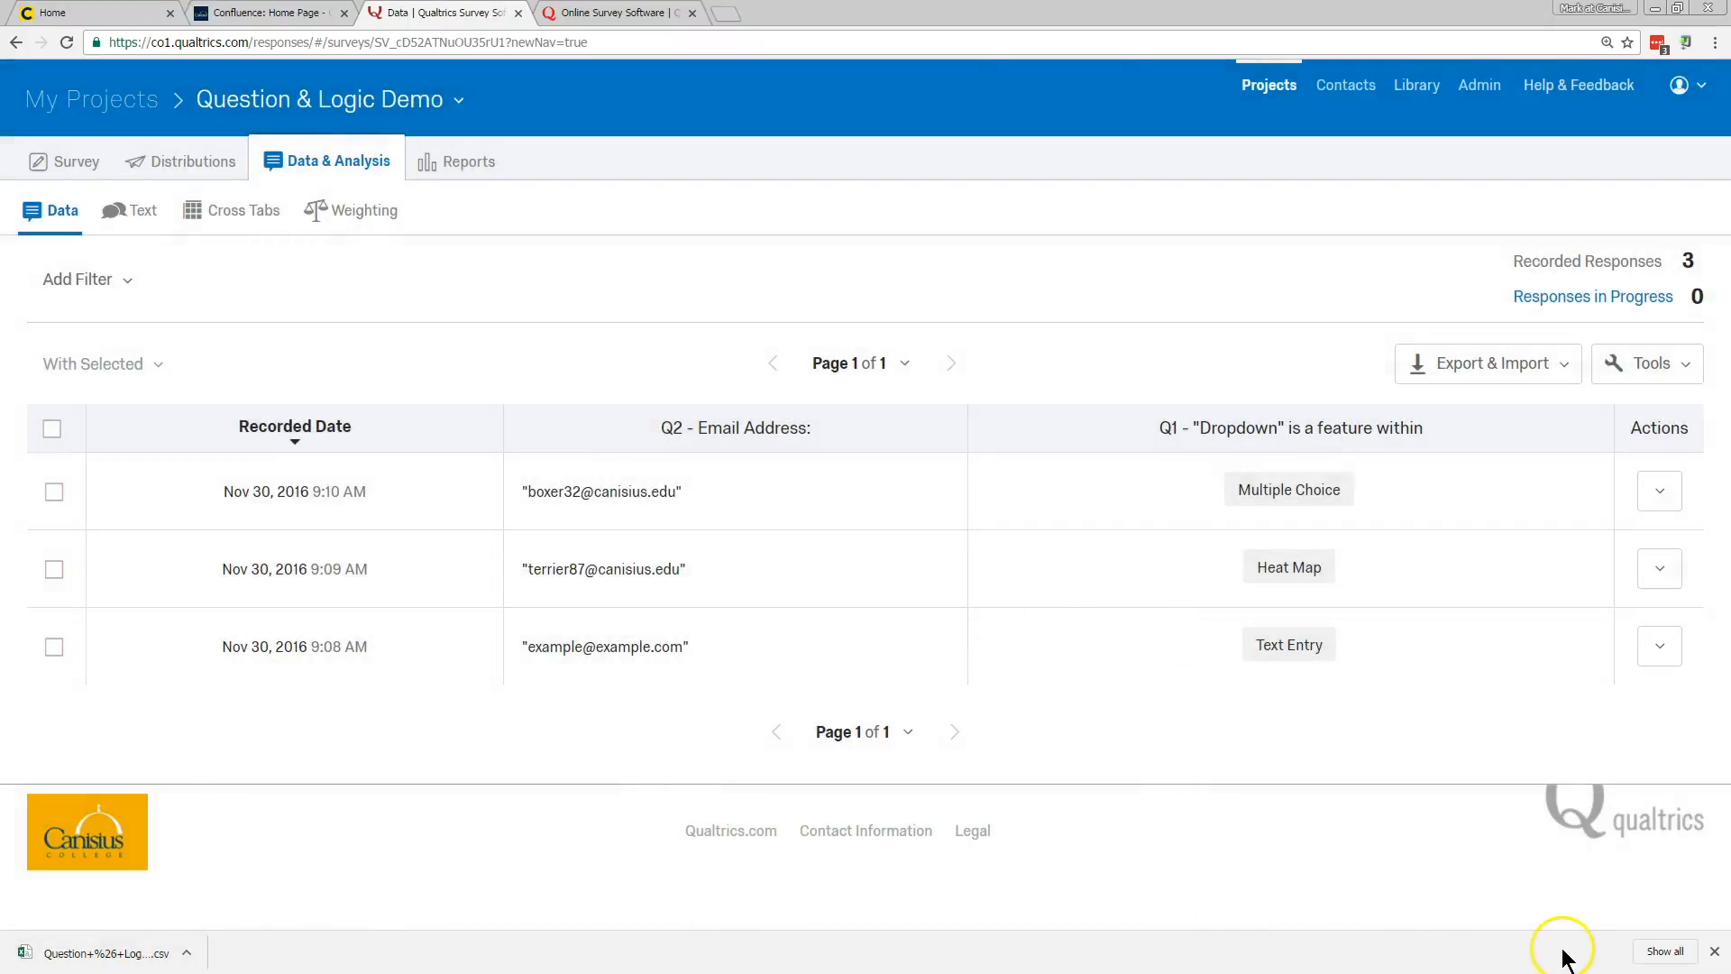
mouse_move(1567, 526)
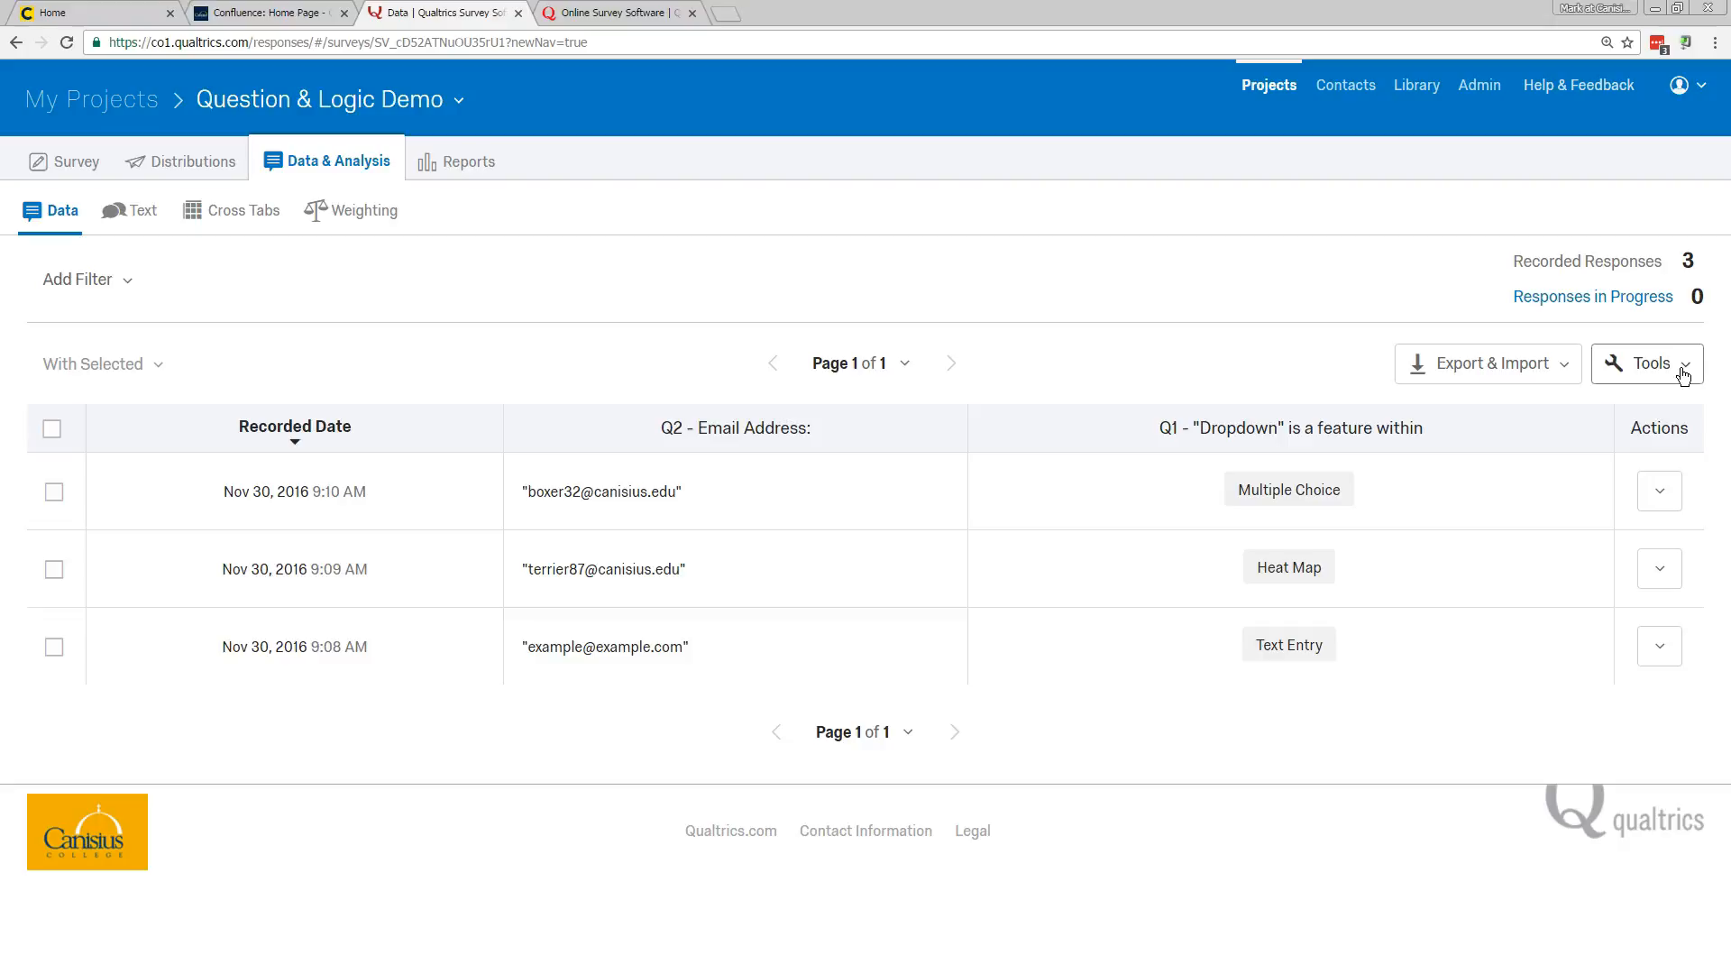
- Delete ALL responses via Tools > Delete Data, then move to the Distributions area
left_click(1646, 363)
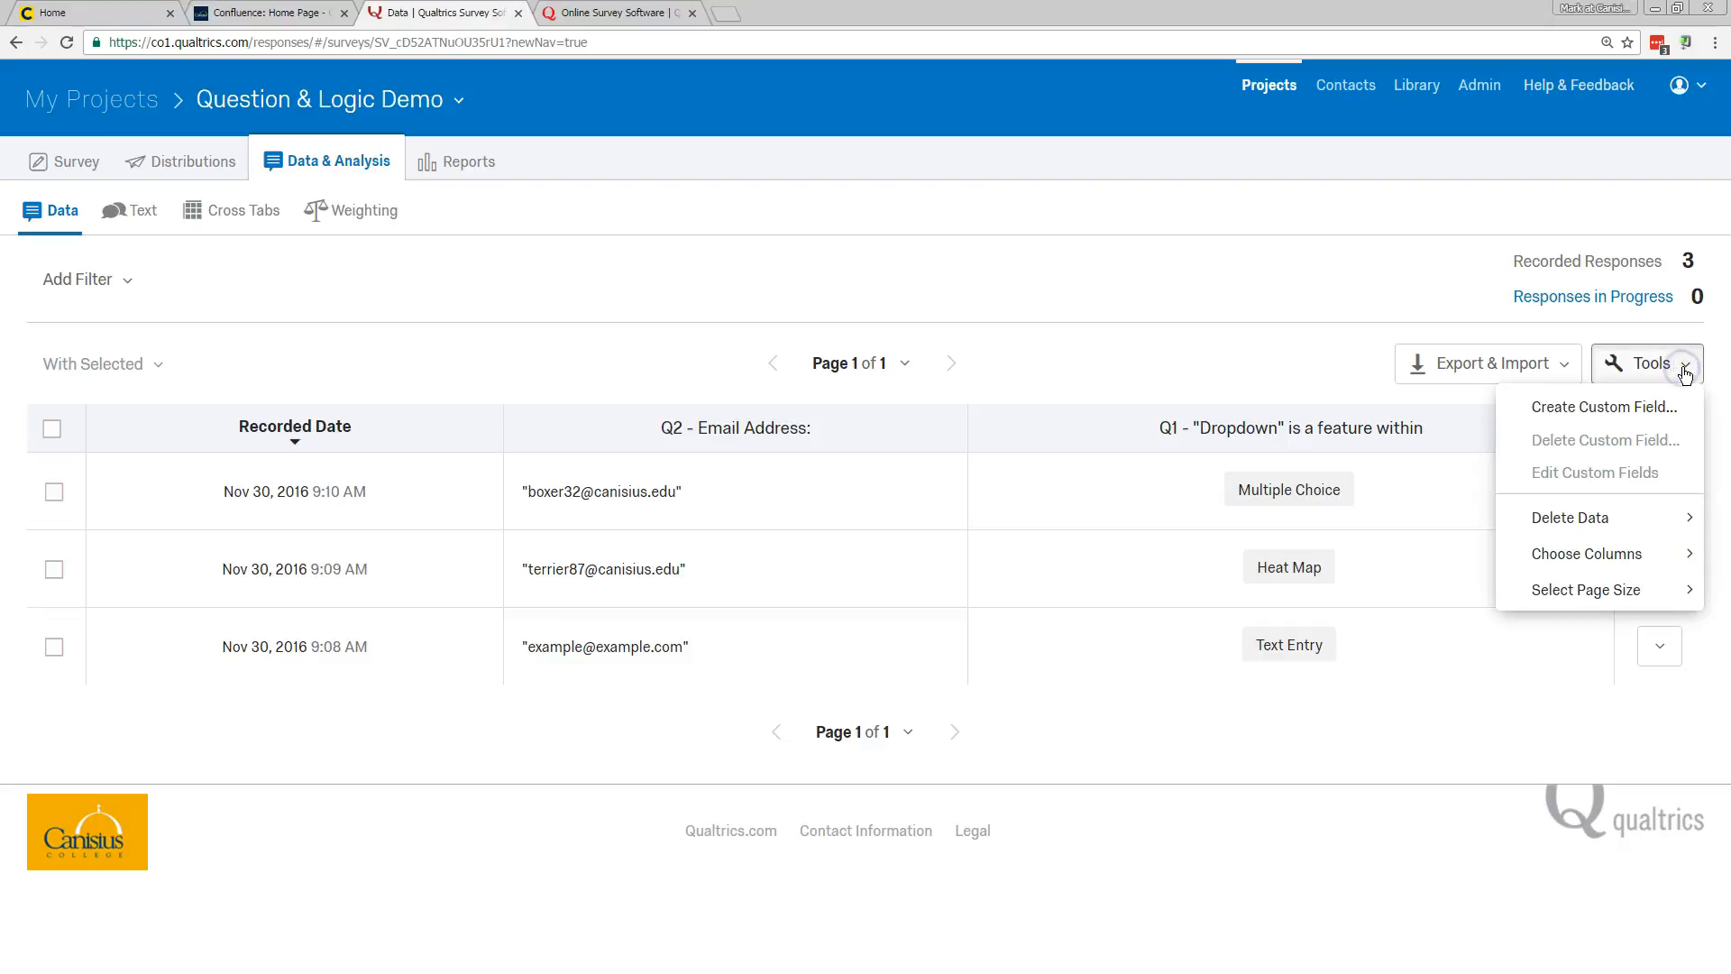
mouse_move(1569, 518)
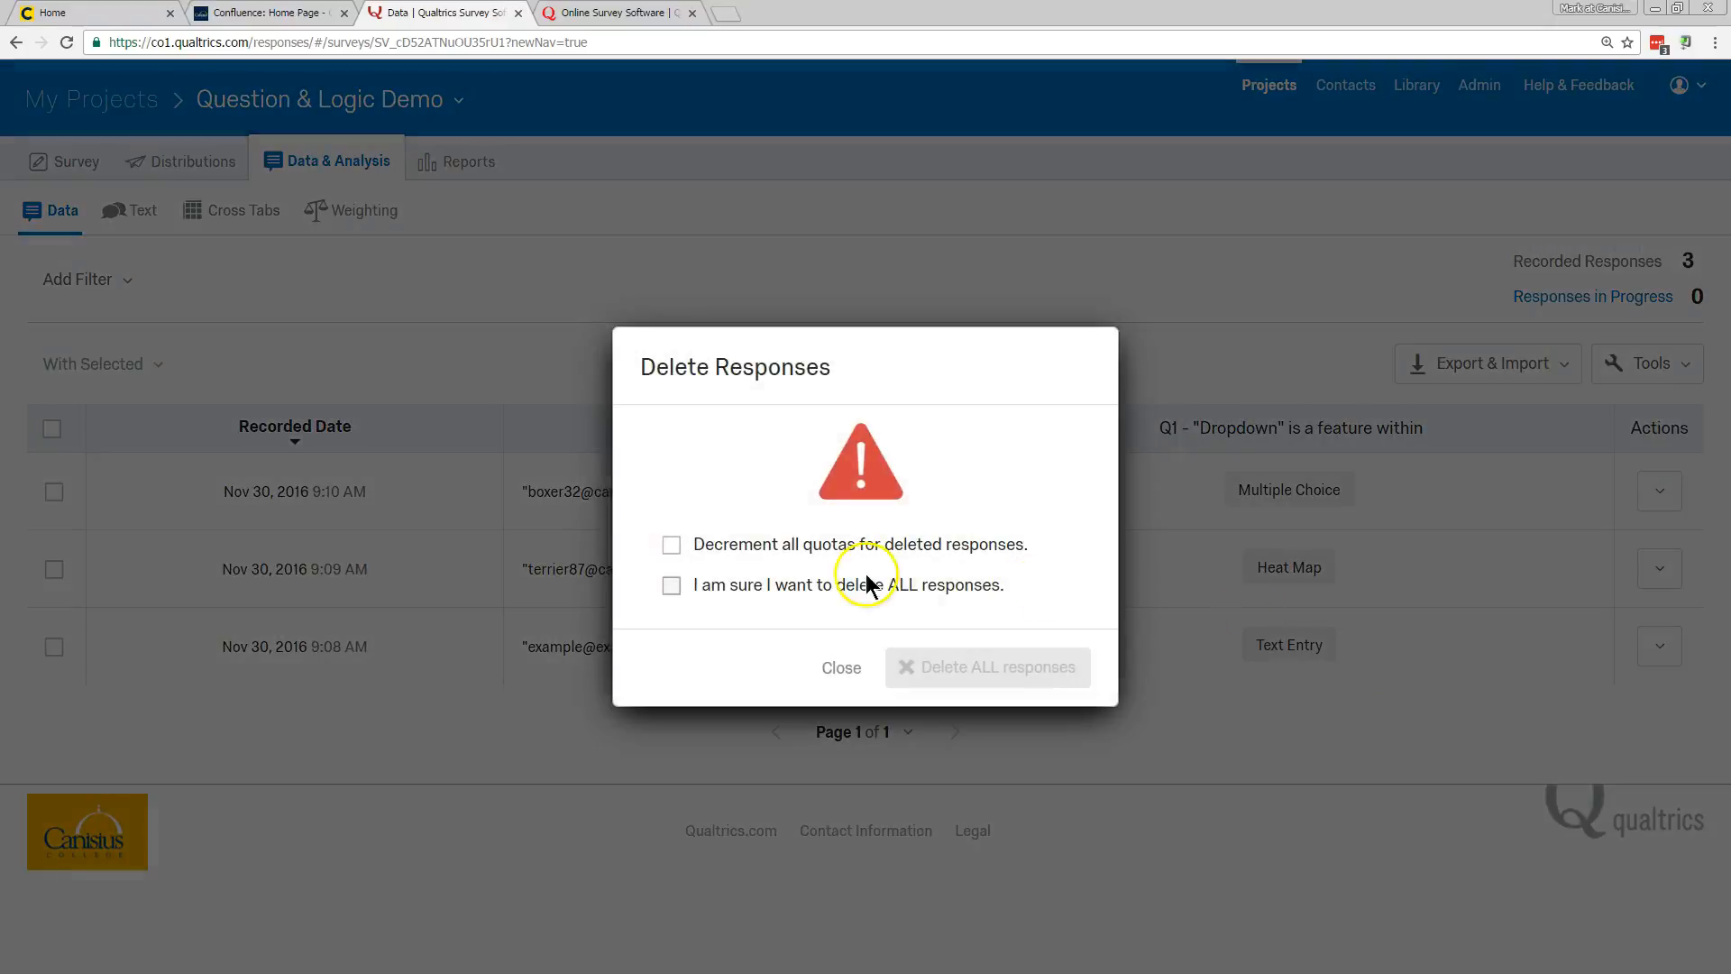
left_click(671, 584)
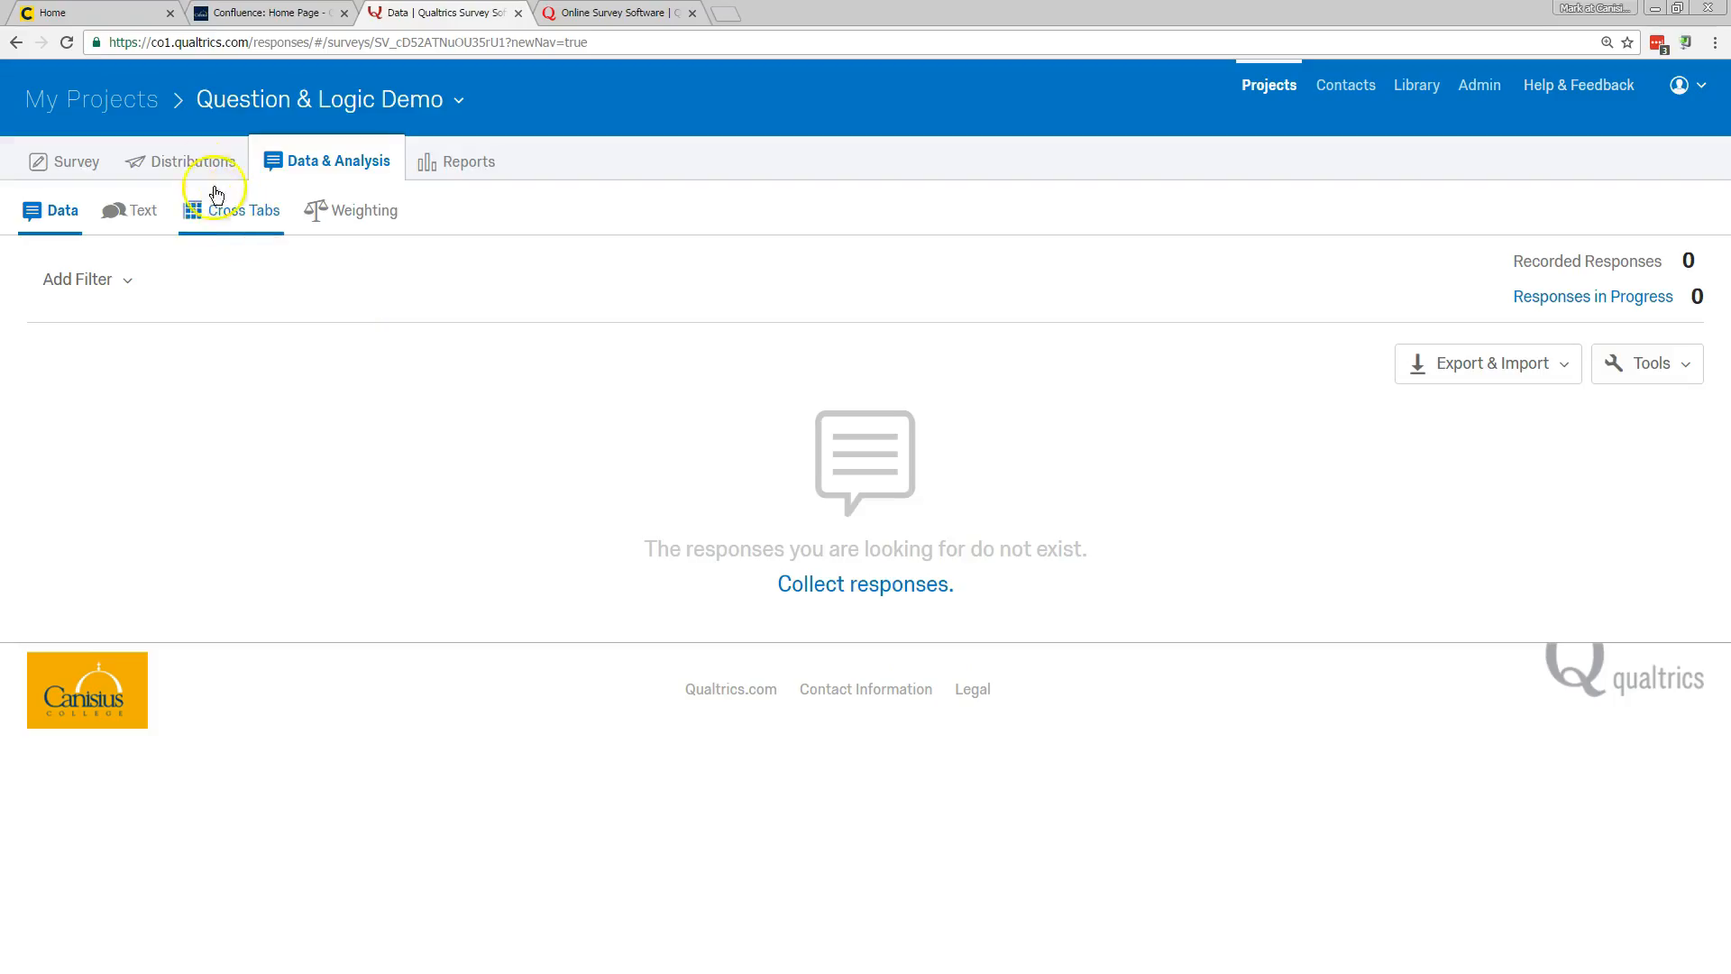
left_click(184, 161)
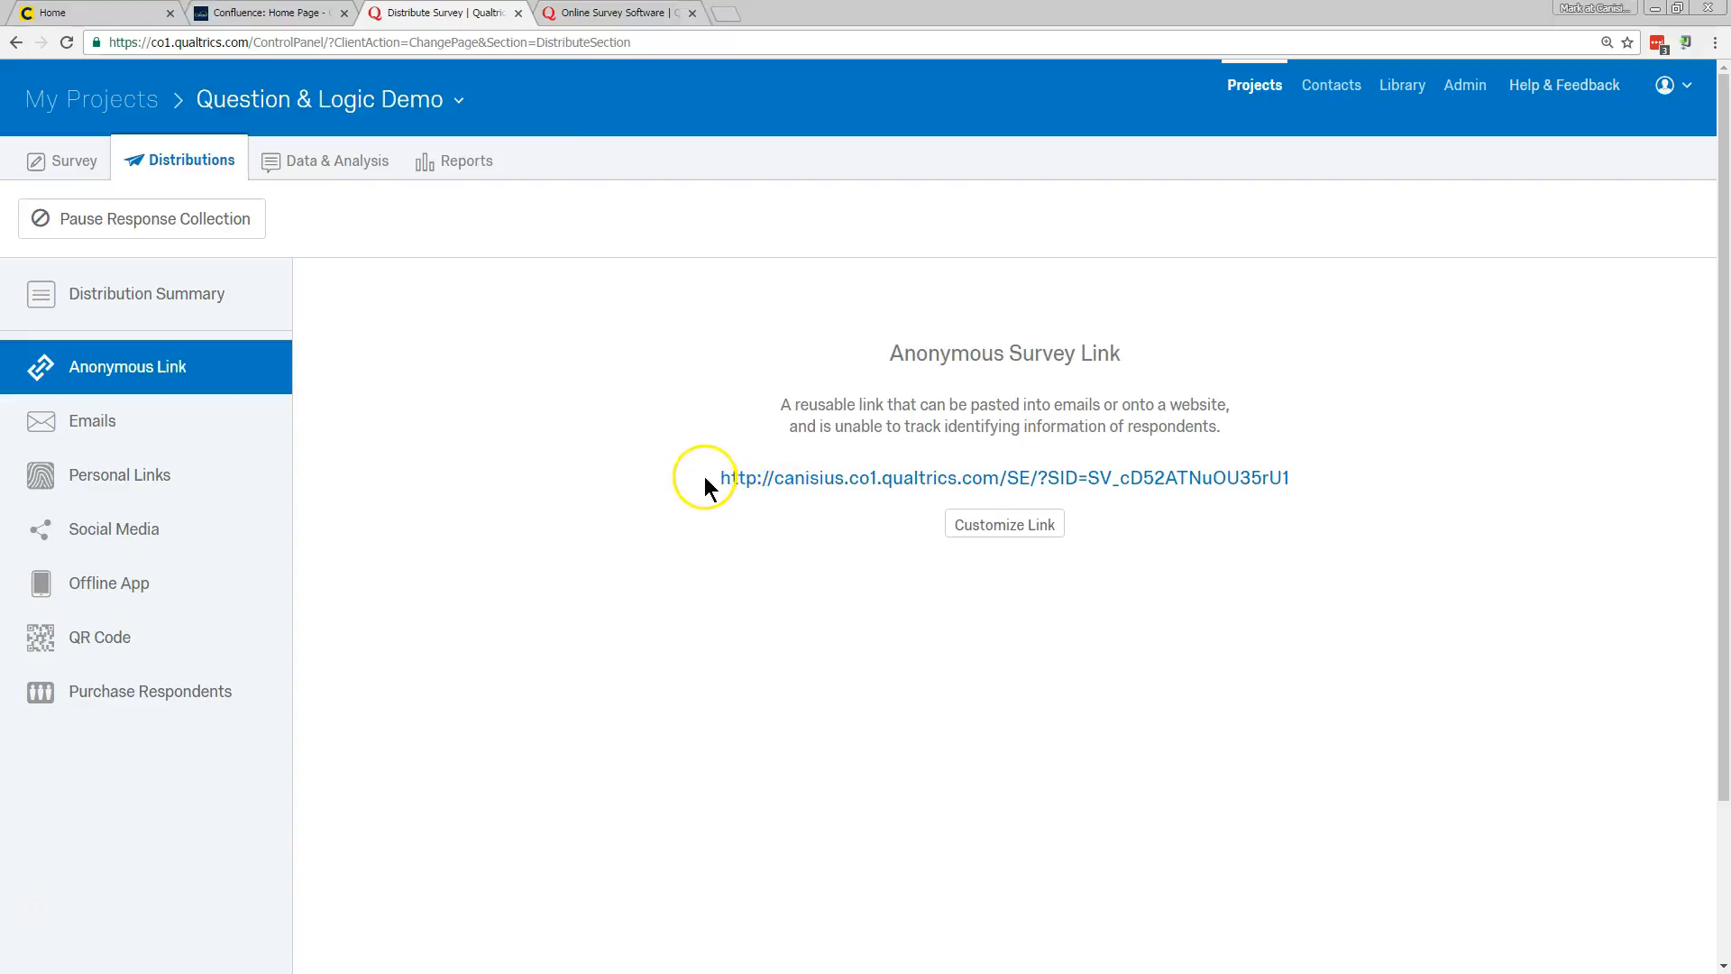
mouse_move(1300, 489)
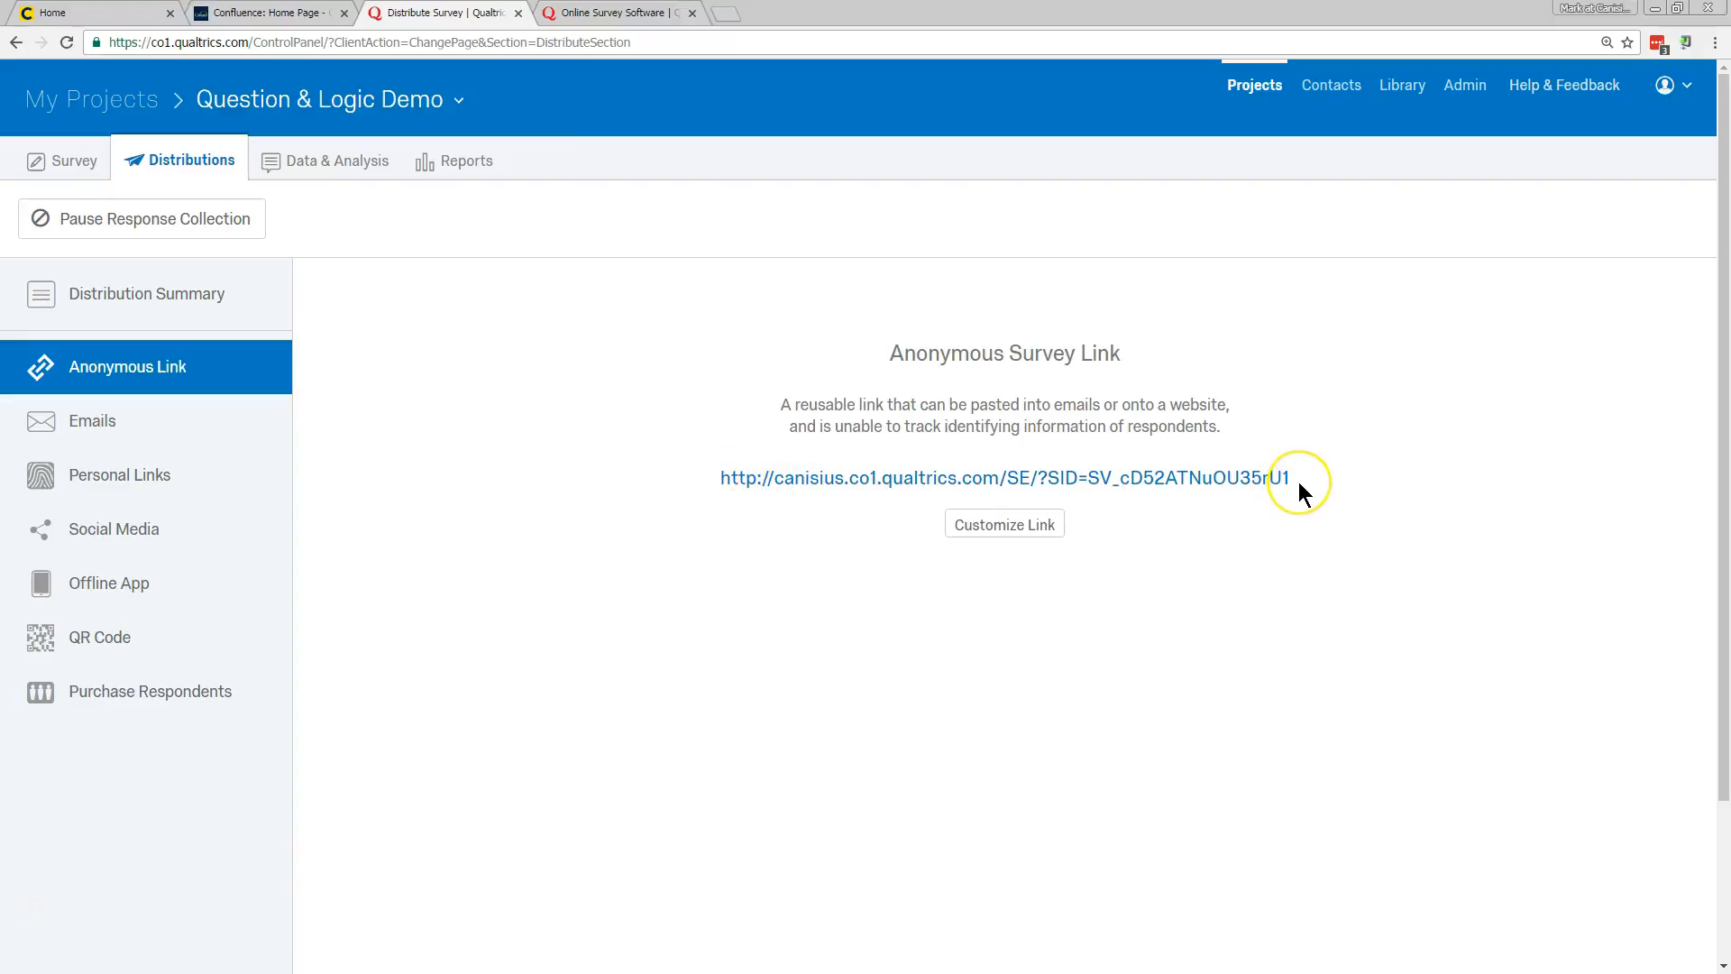
mouse_move(878, 447)
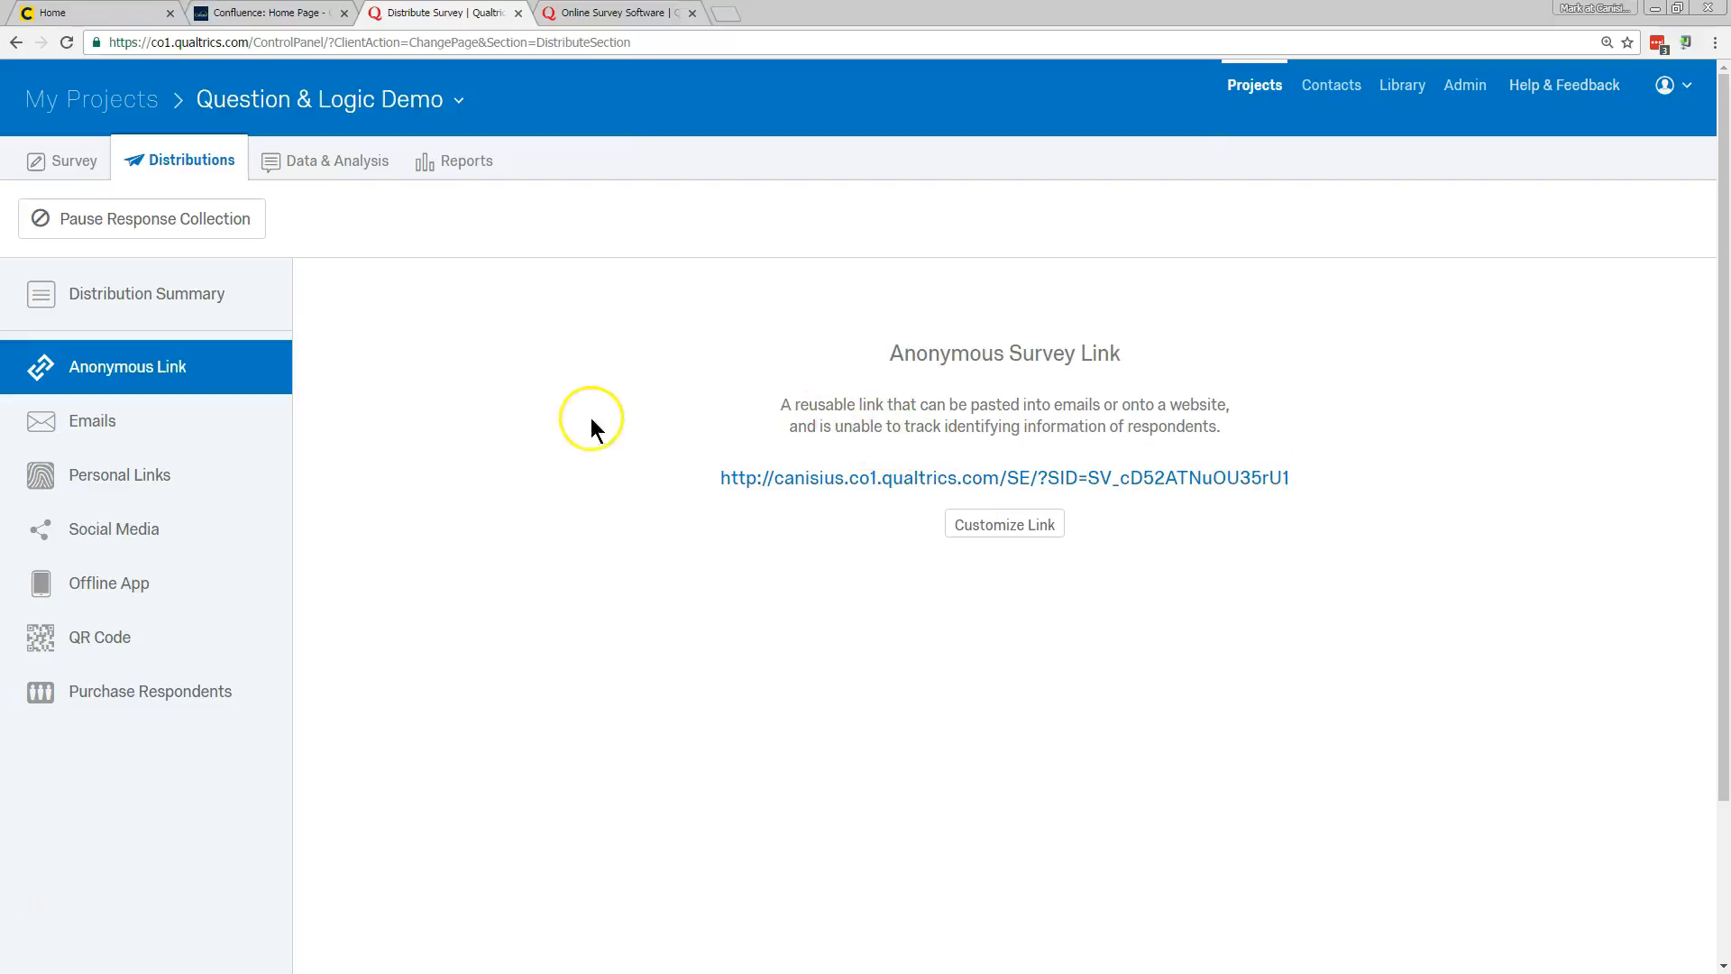
- Show the Emails distribution page for composing a survey invitation
left_click(92, 420)
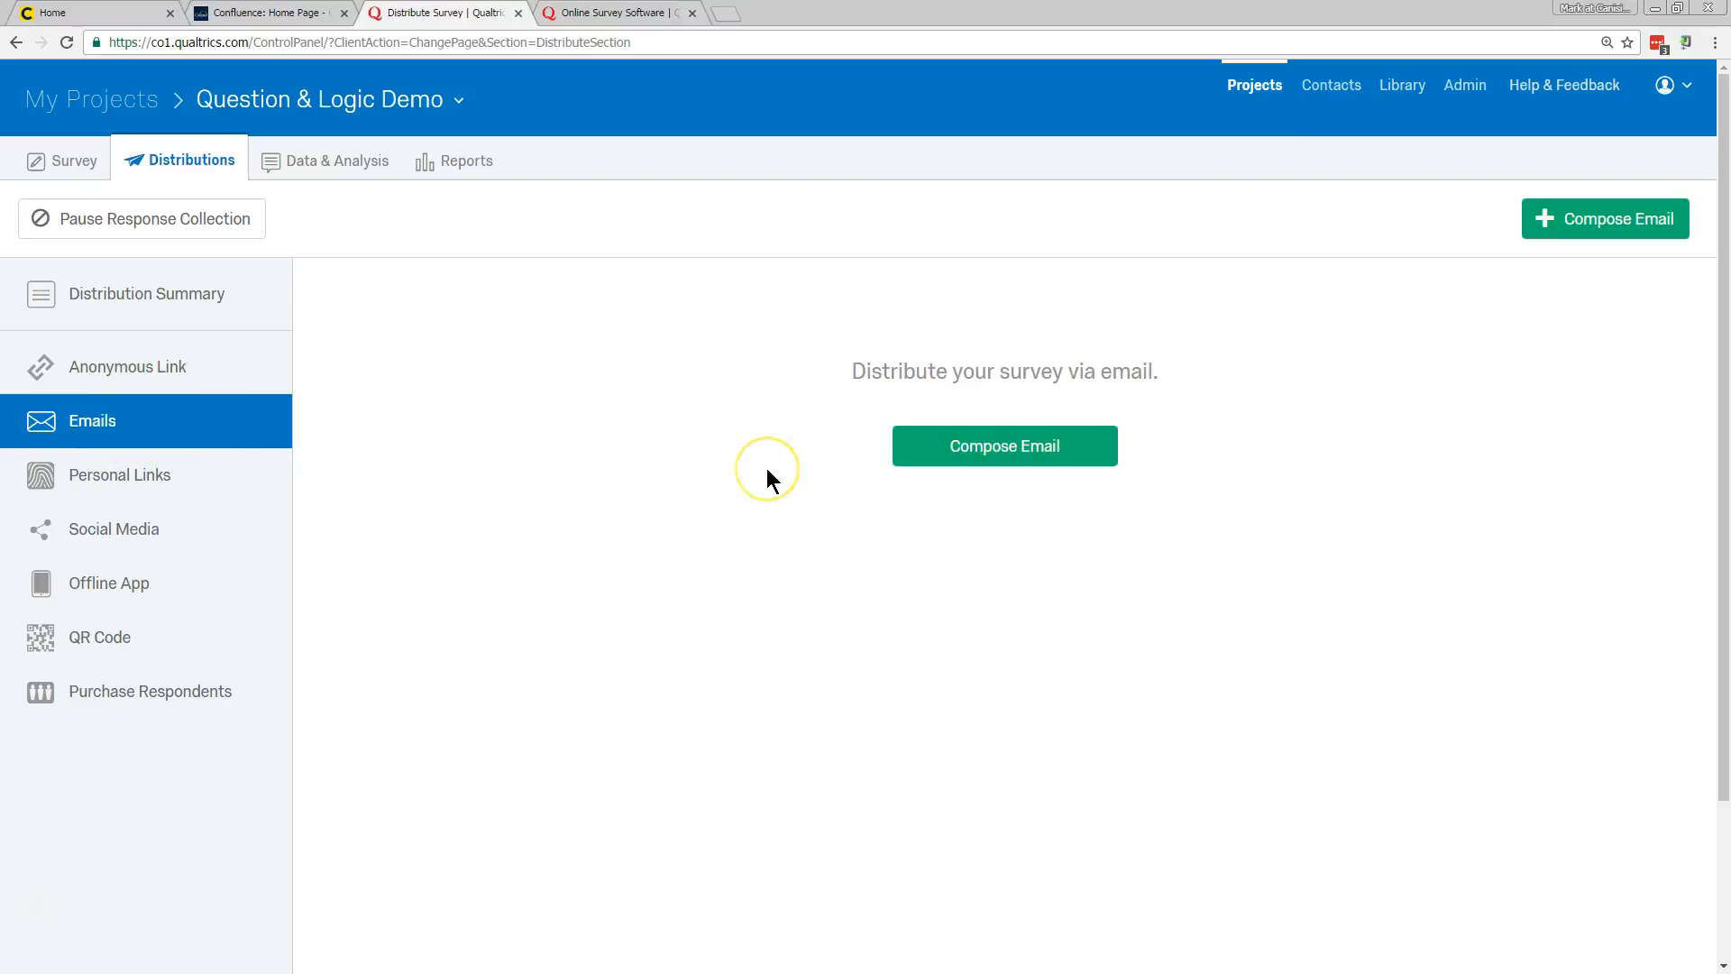
mouse_move(1330, 85)
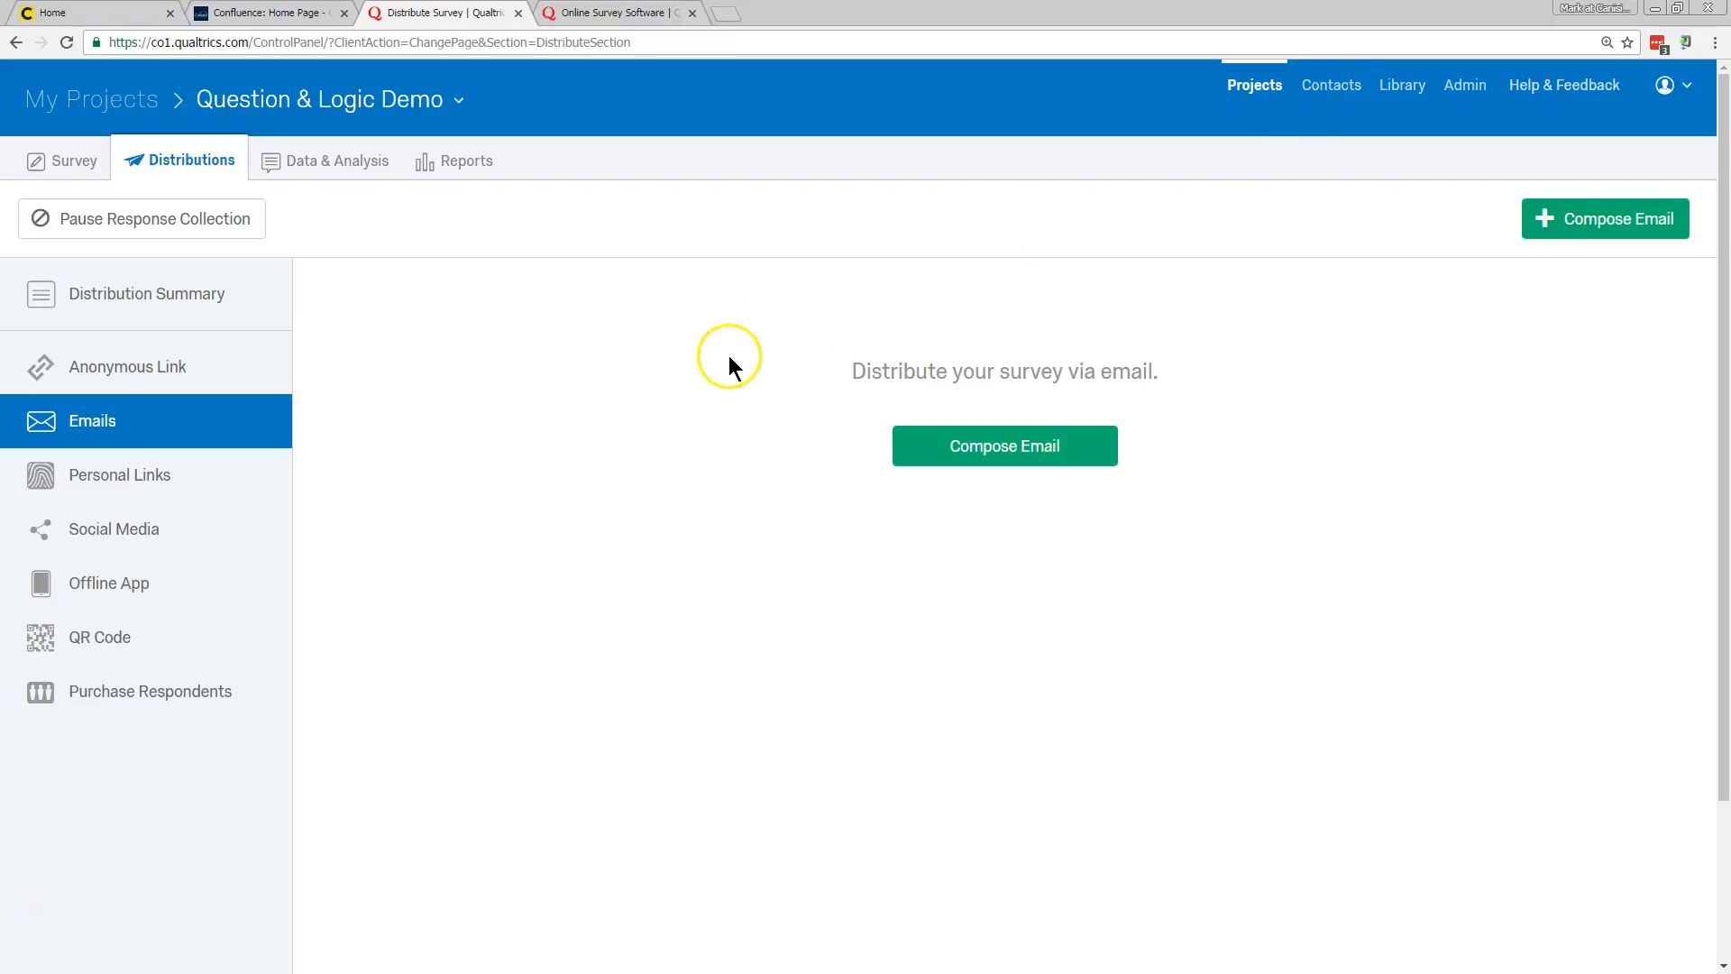
mouse_move(718, 380)
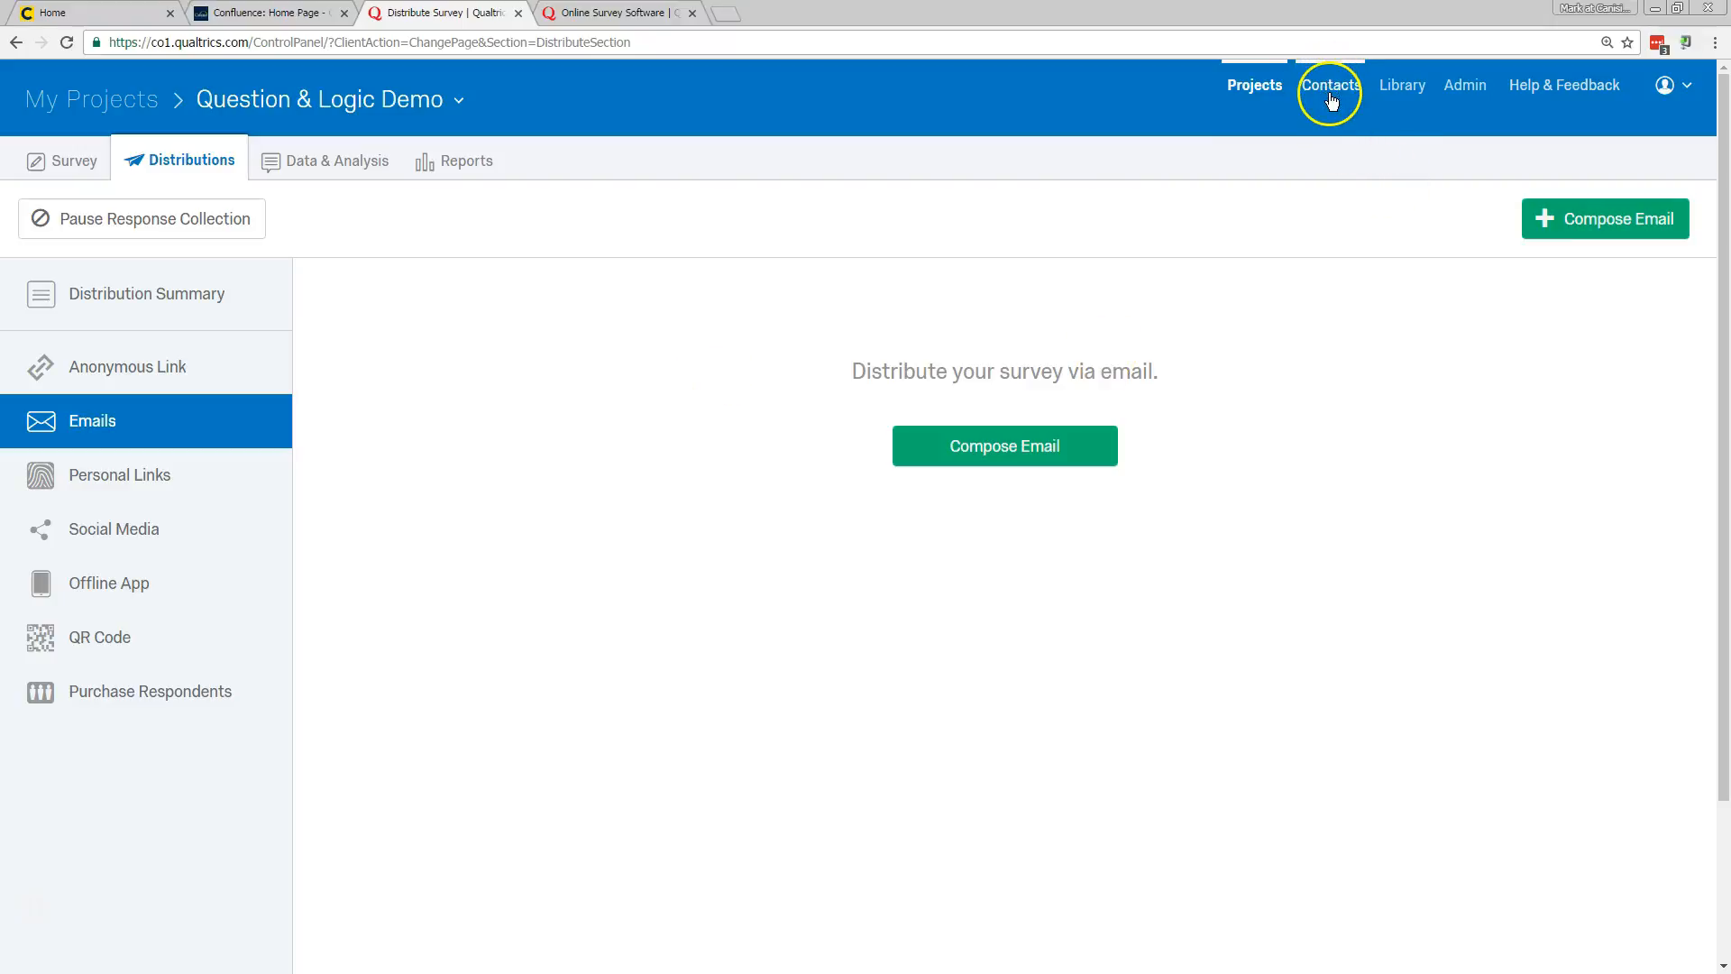
mouse_move(574, 435)
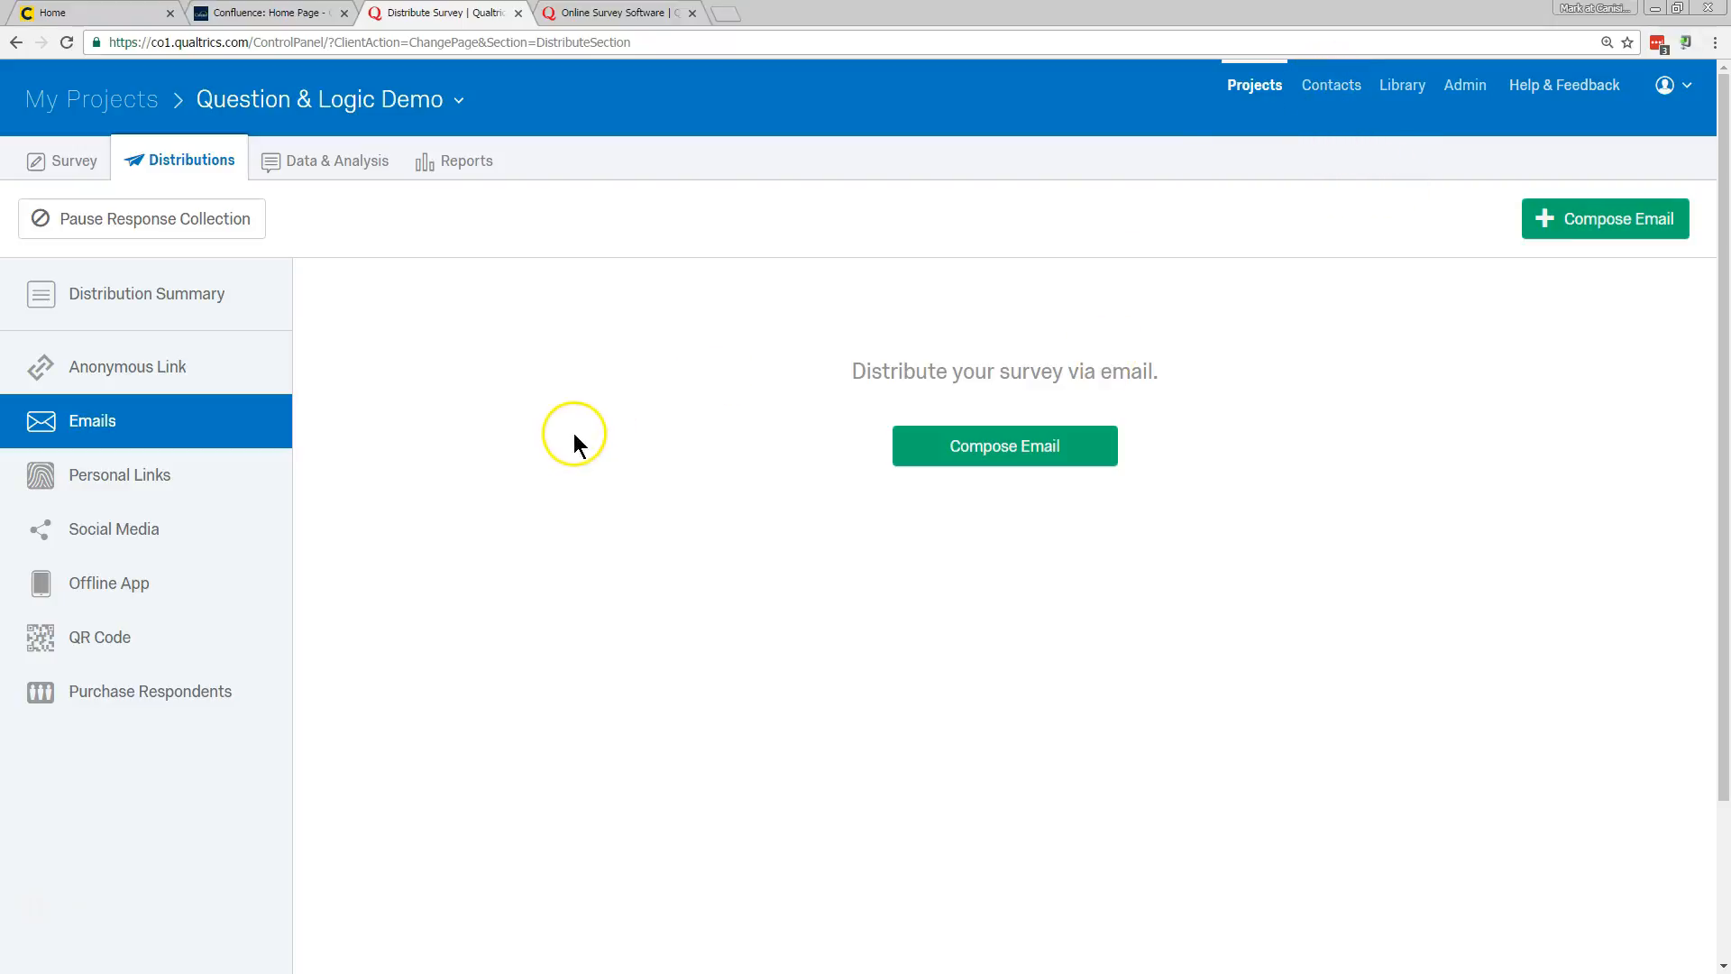
mouse_move(381, 442)
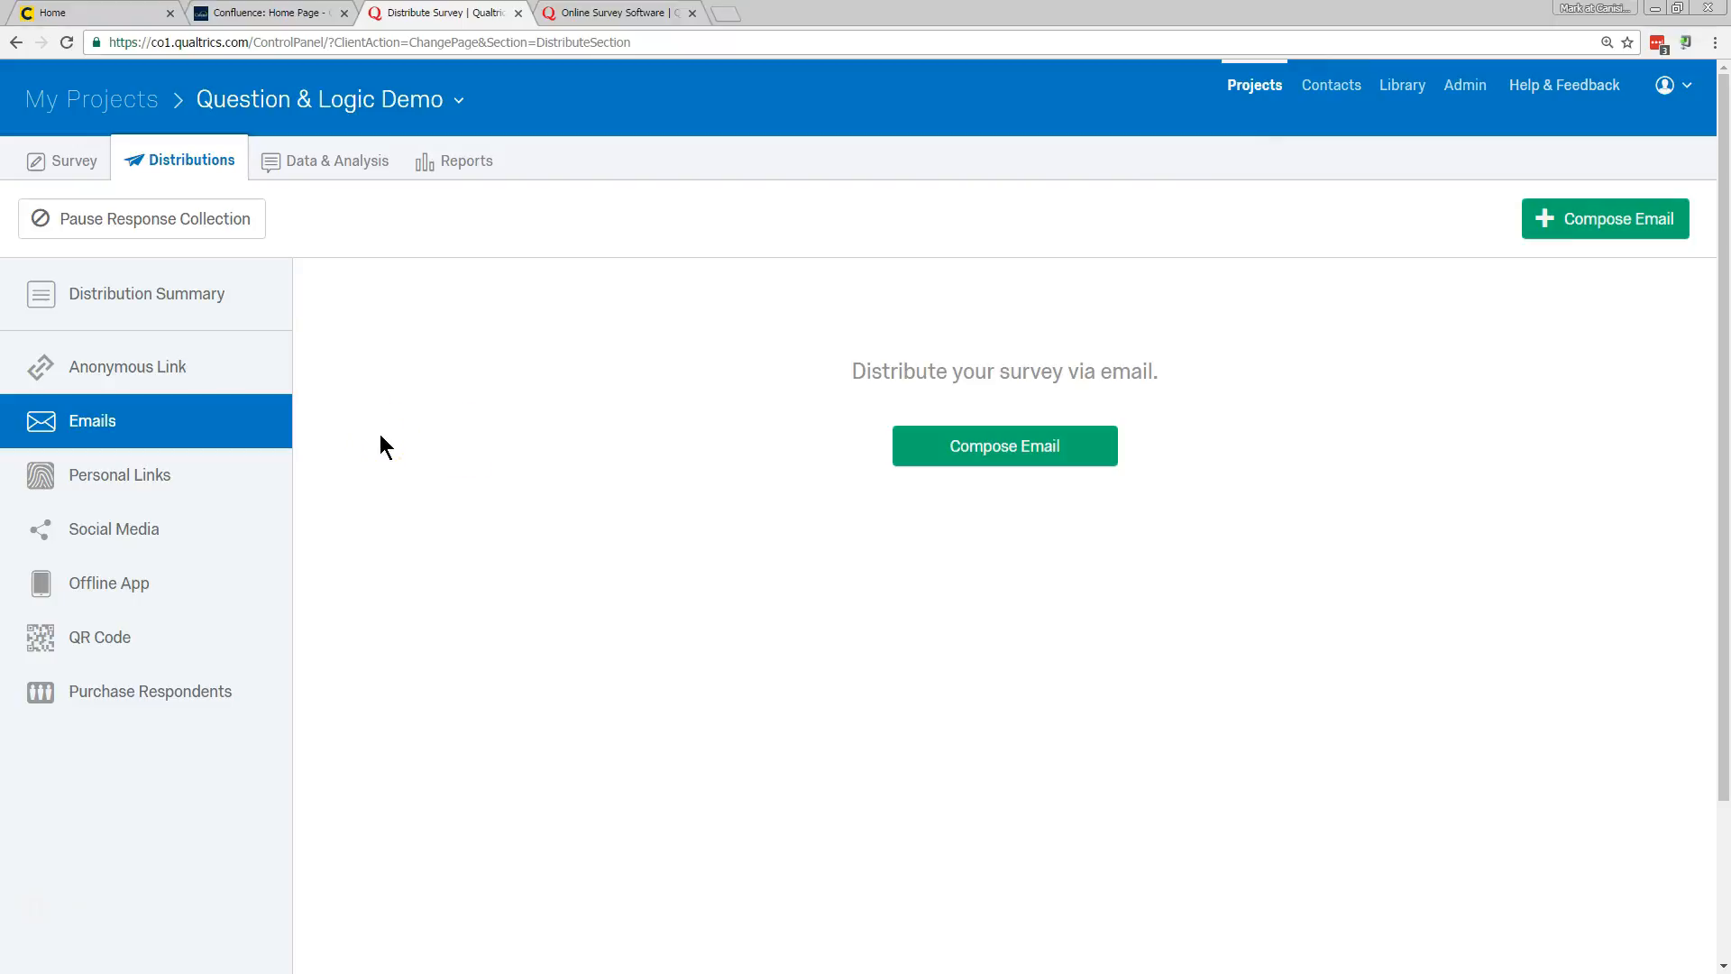
mouse_move(128, 366)
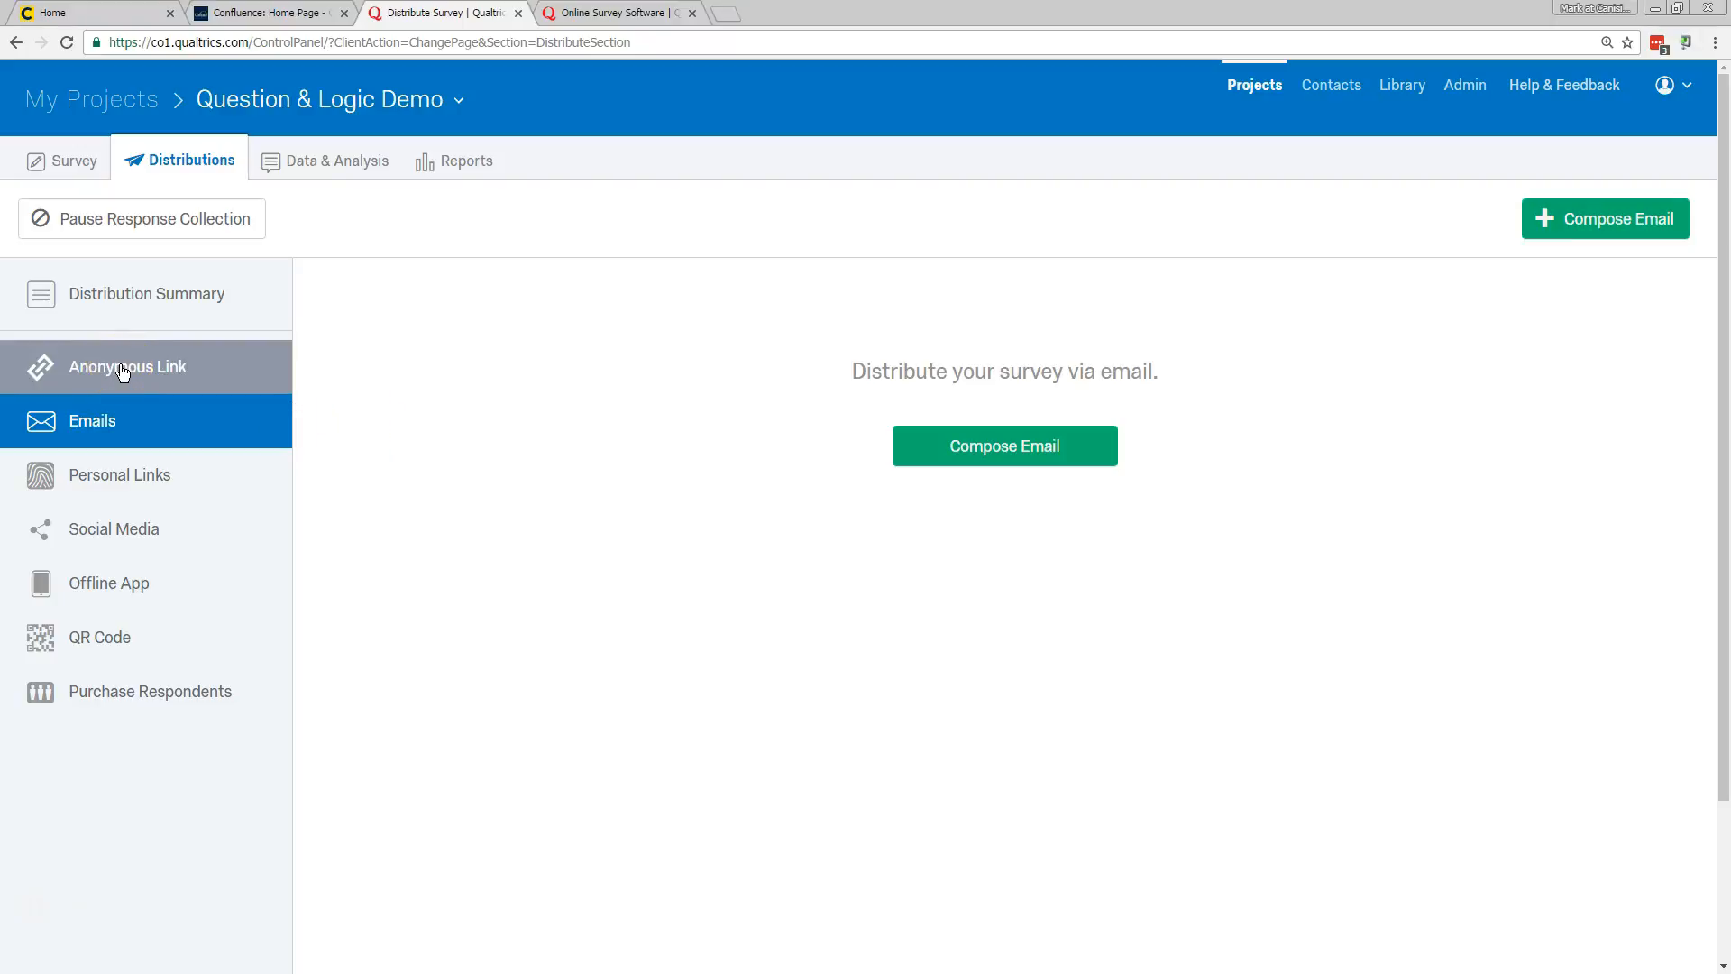
- Show the Anonymous Link page with the reusable shareable survey URL
left_click(126, 366)
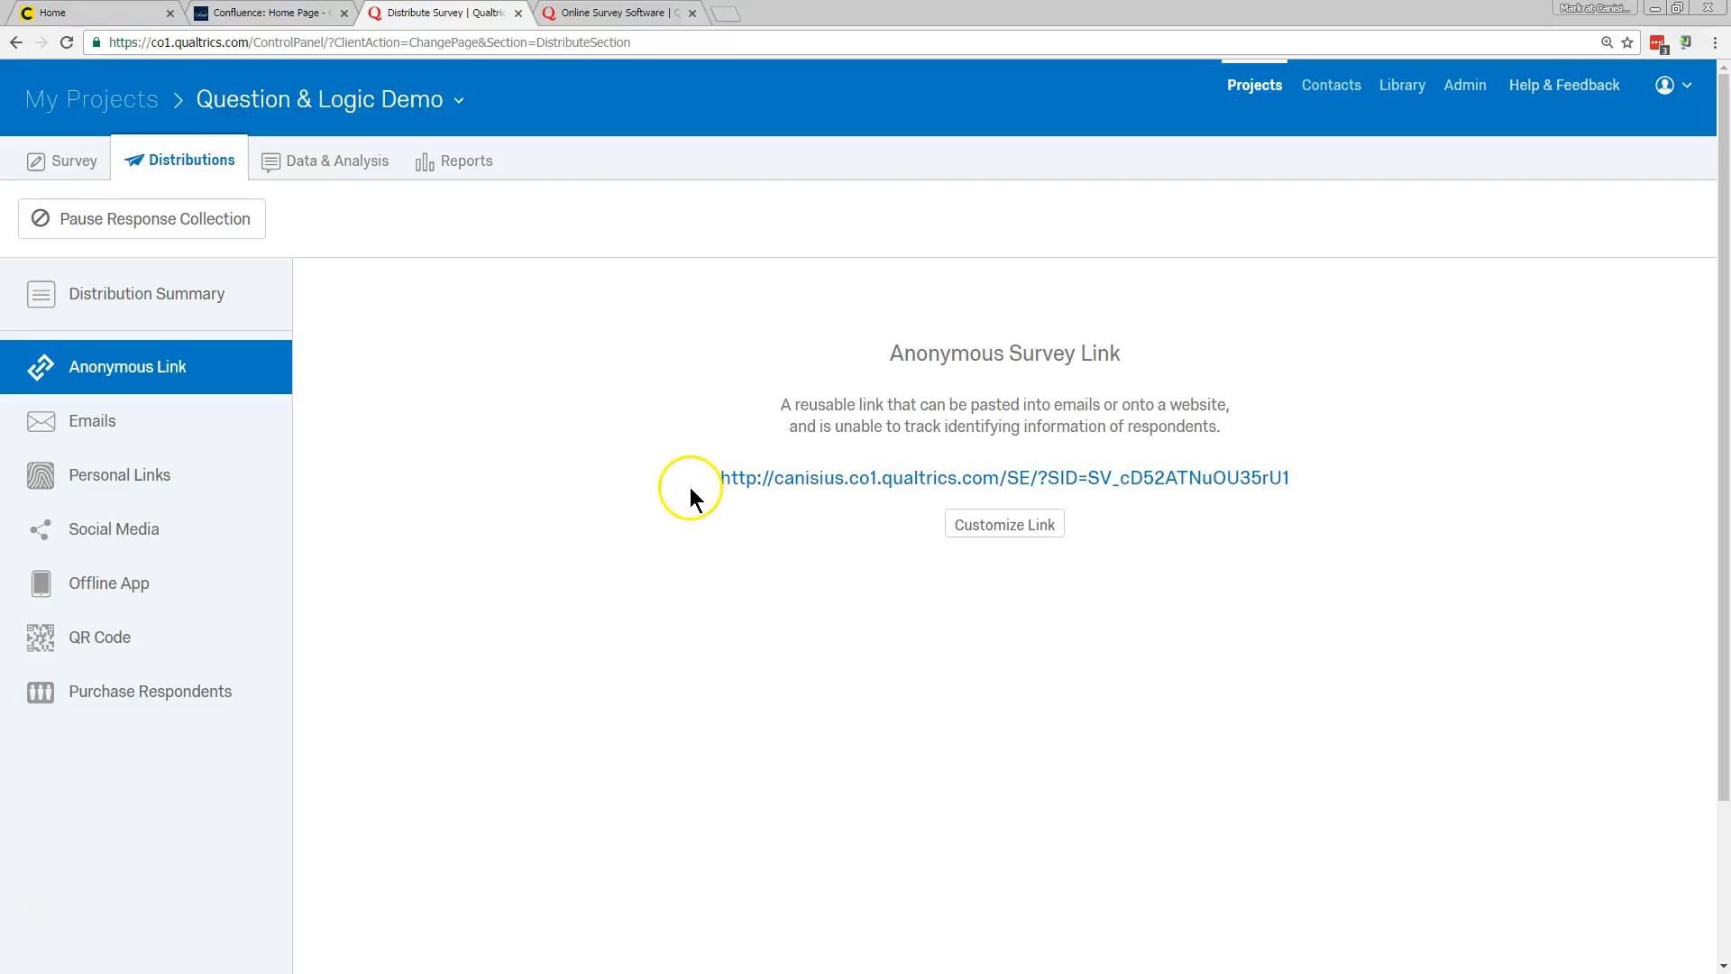
mouse_move(797, 494)
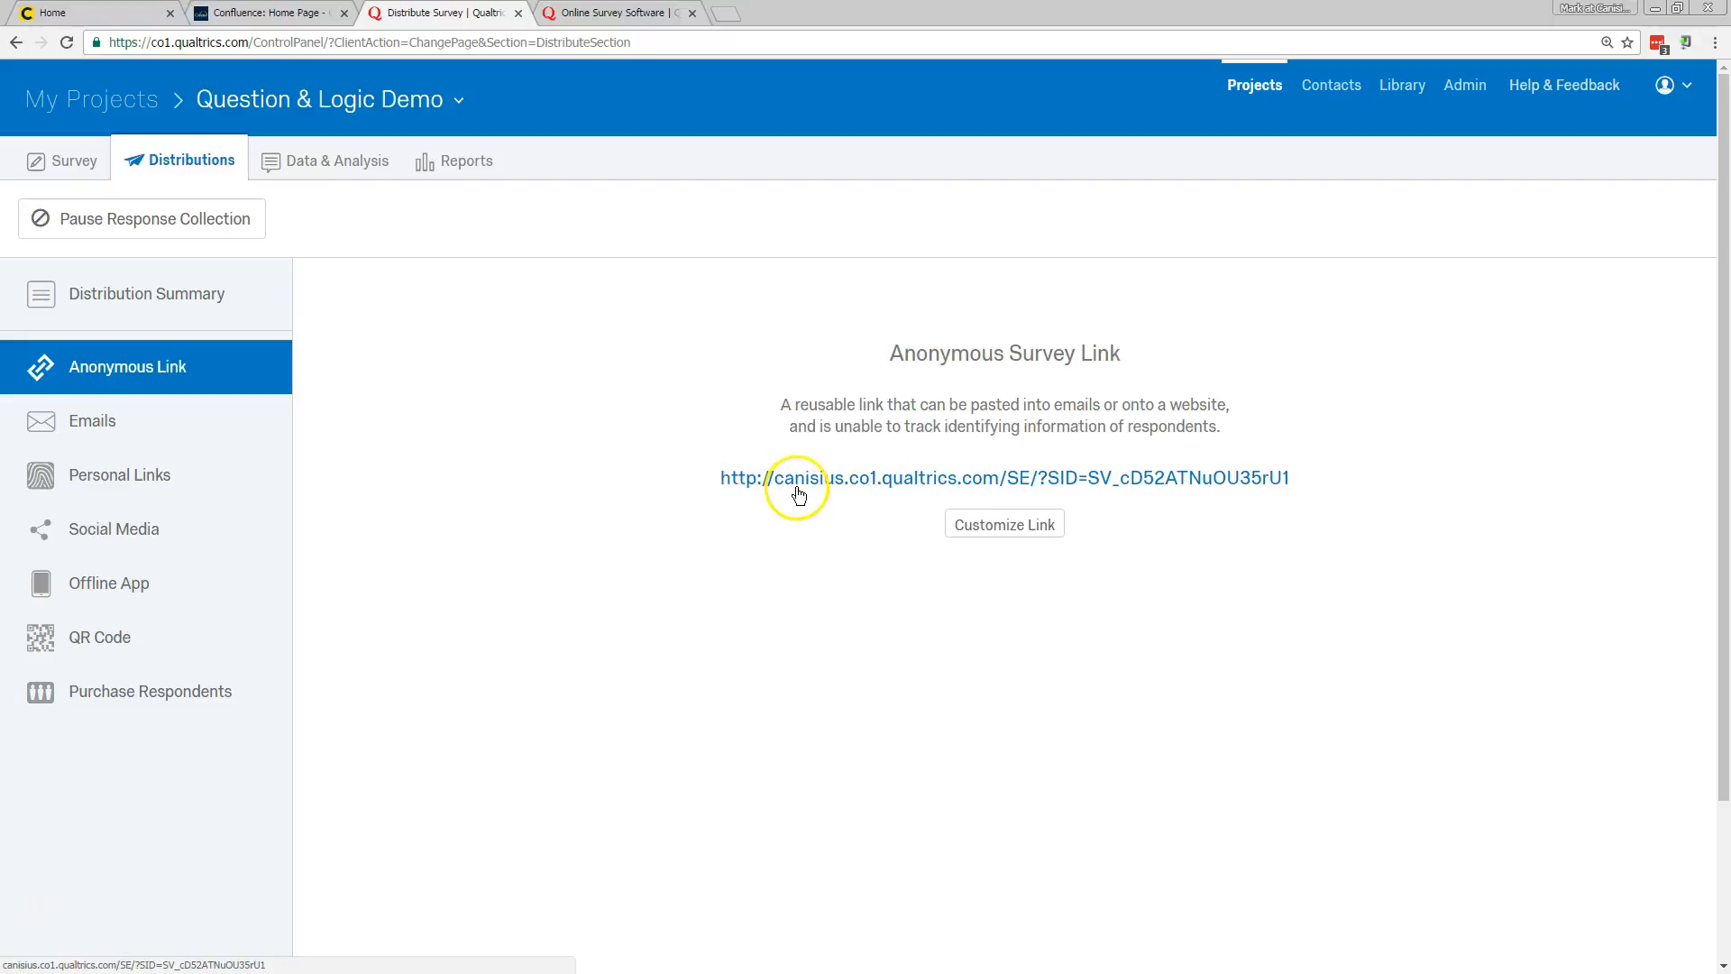
mouse_move(1367, 496)
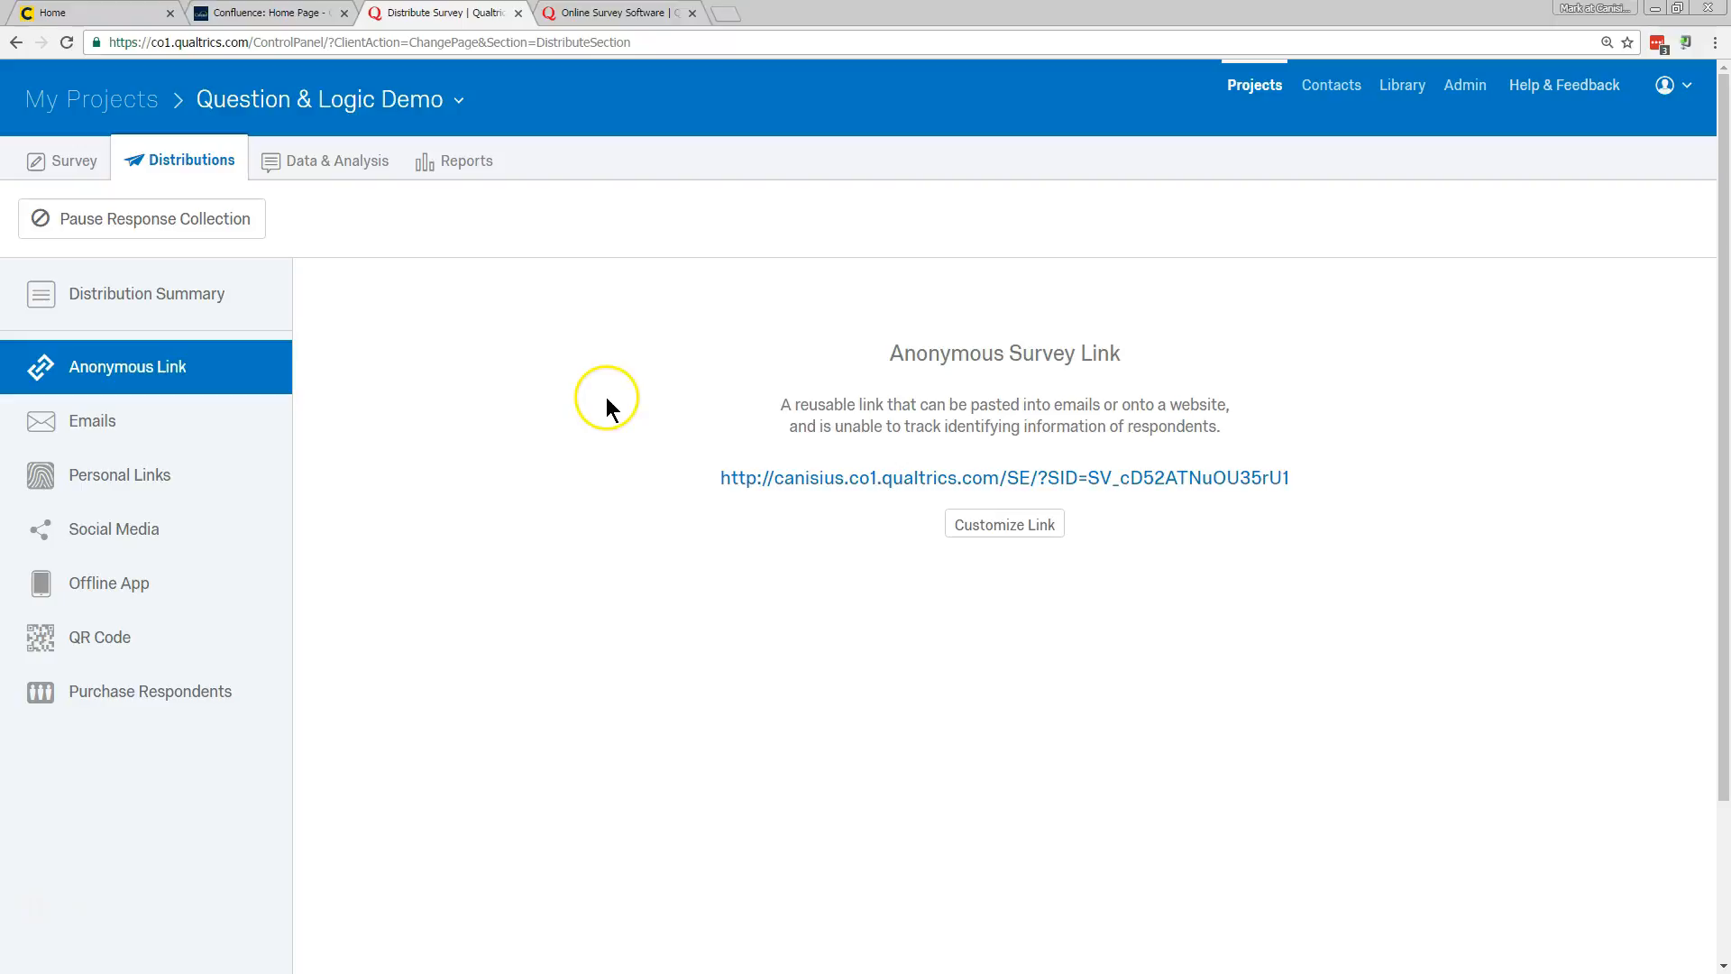
mouse_move(234, 240)
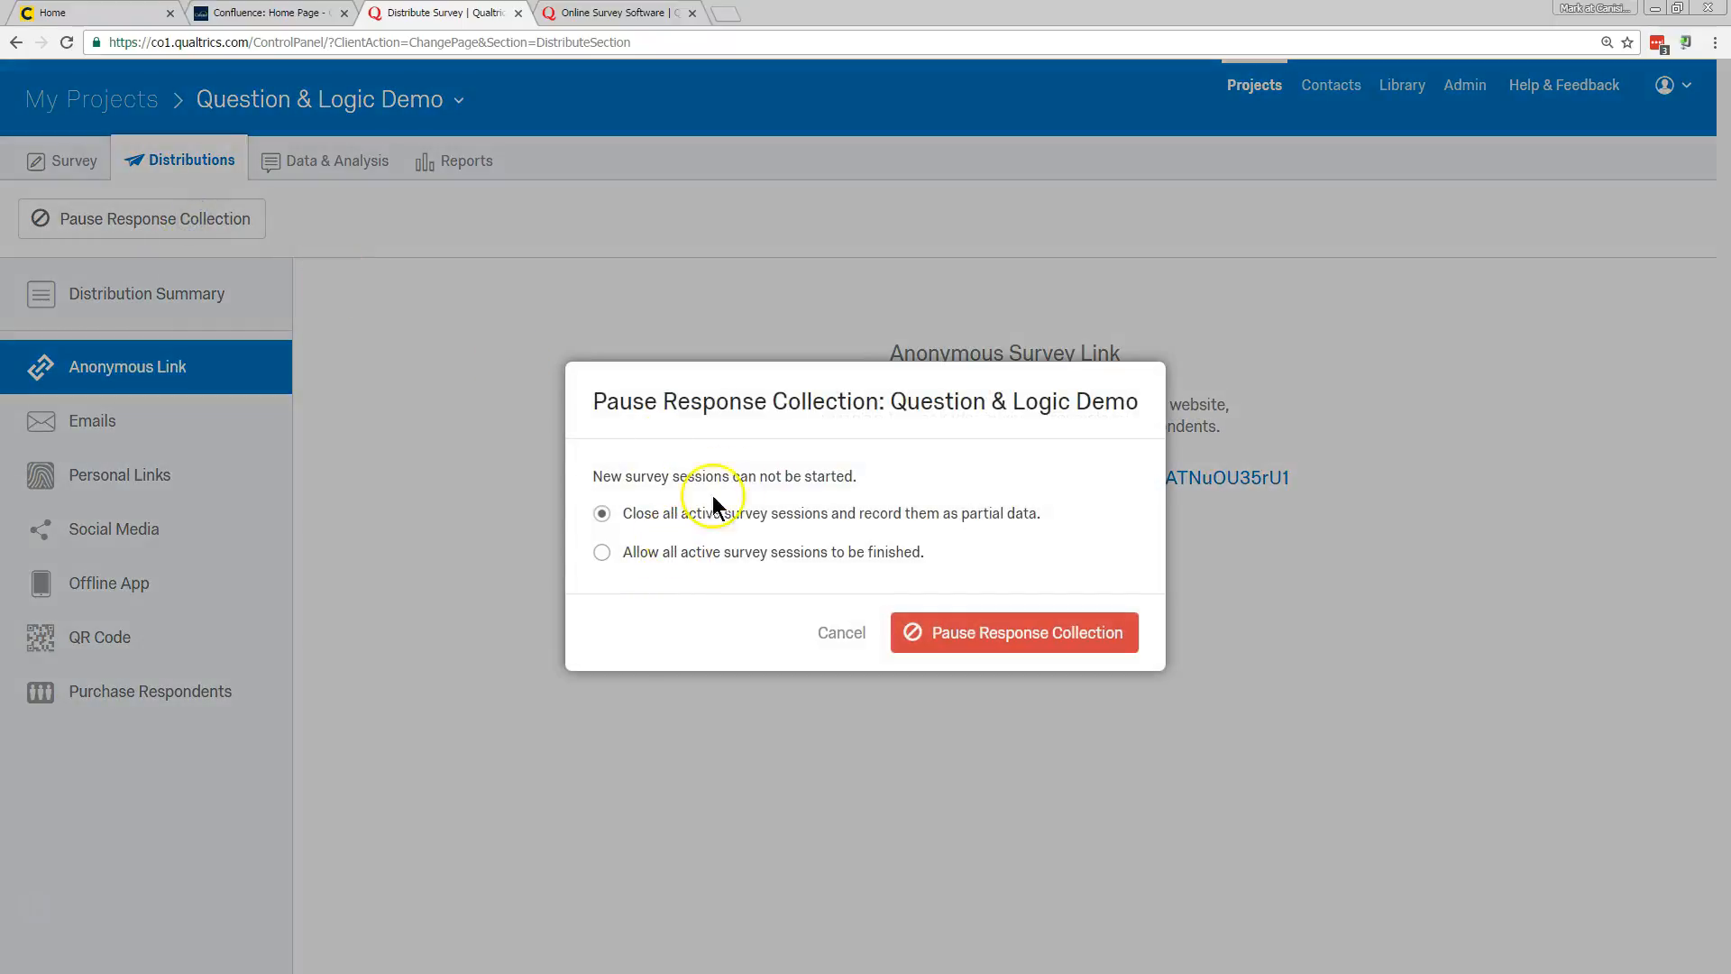
mouse_move(748, 577)
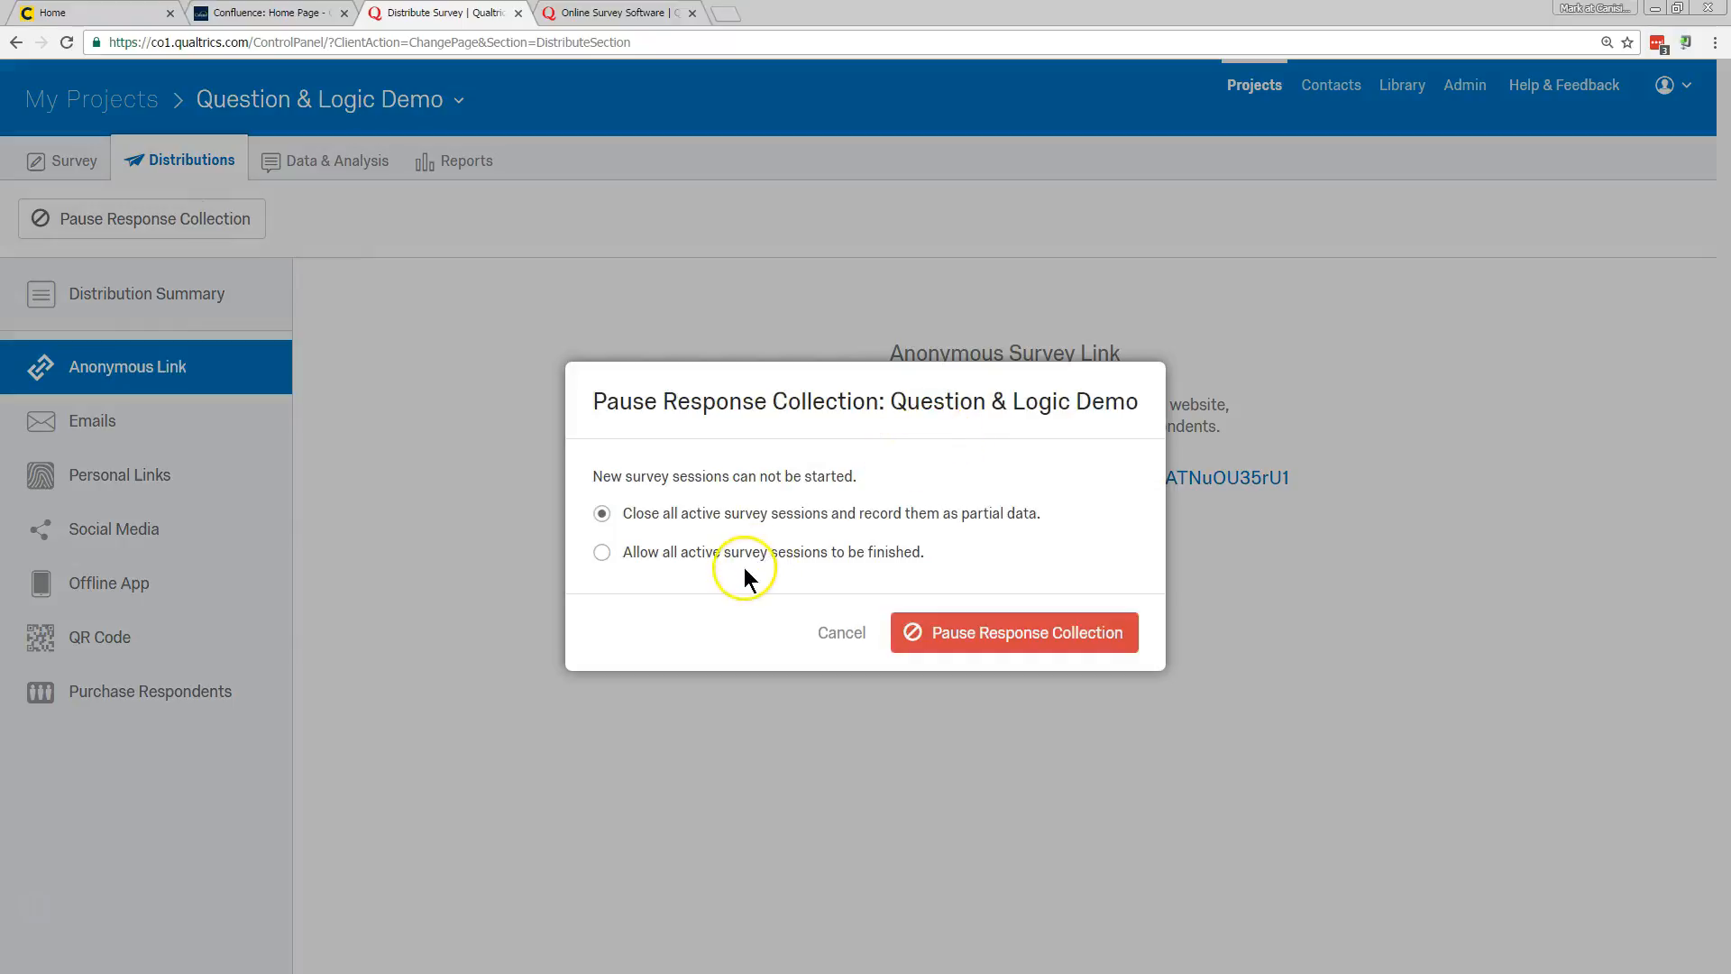
mouse_move(1019, 458)
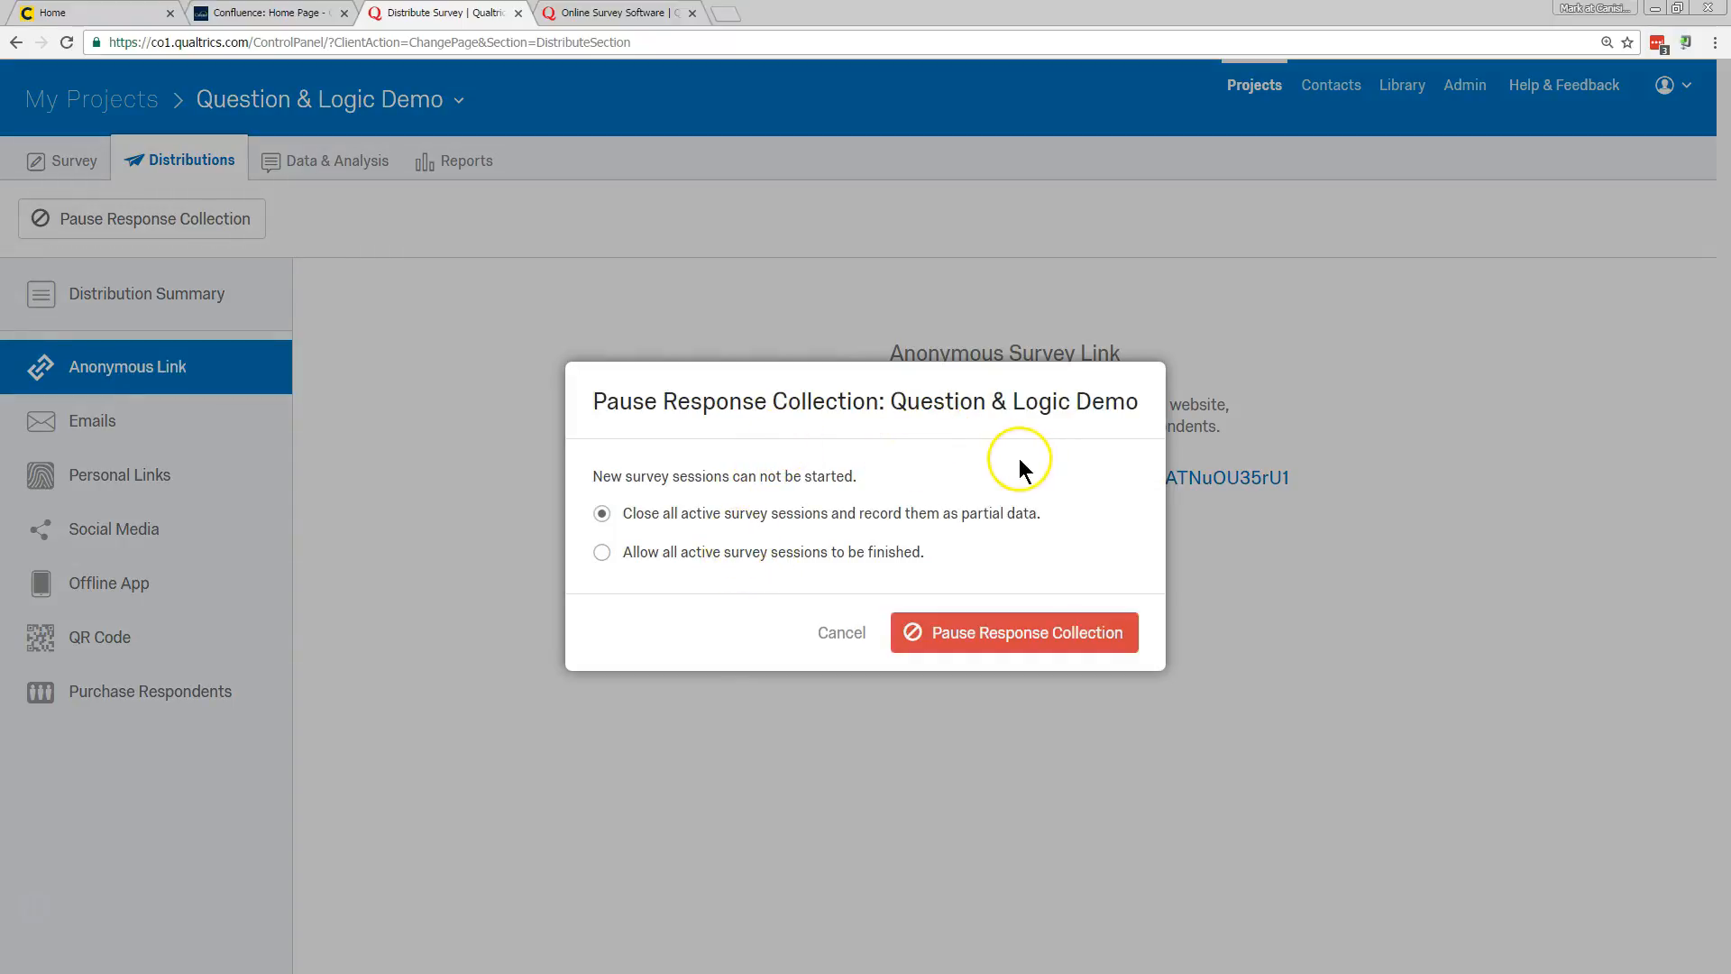
- Pause collection closing active sessions as partial data, resume collection, and return to the survey editor
left_click(1012, 631)
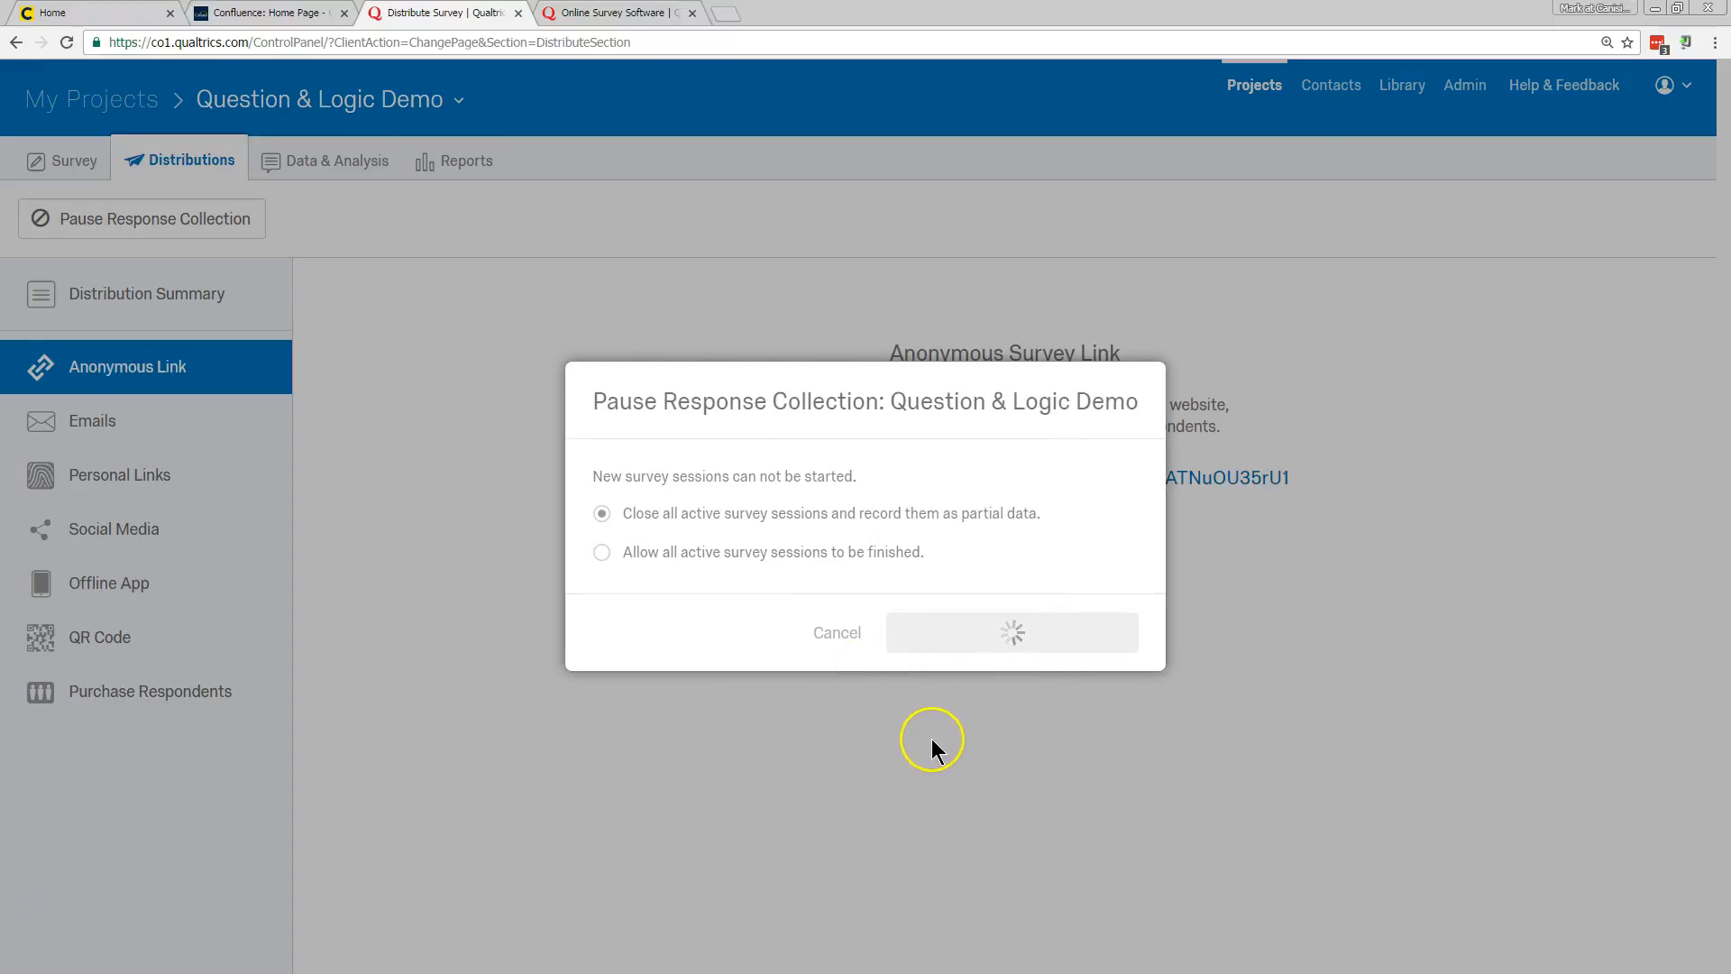
left_click(1012, 631)
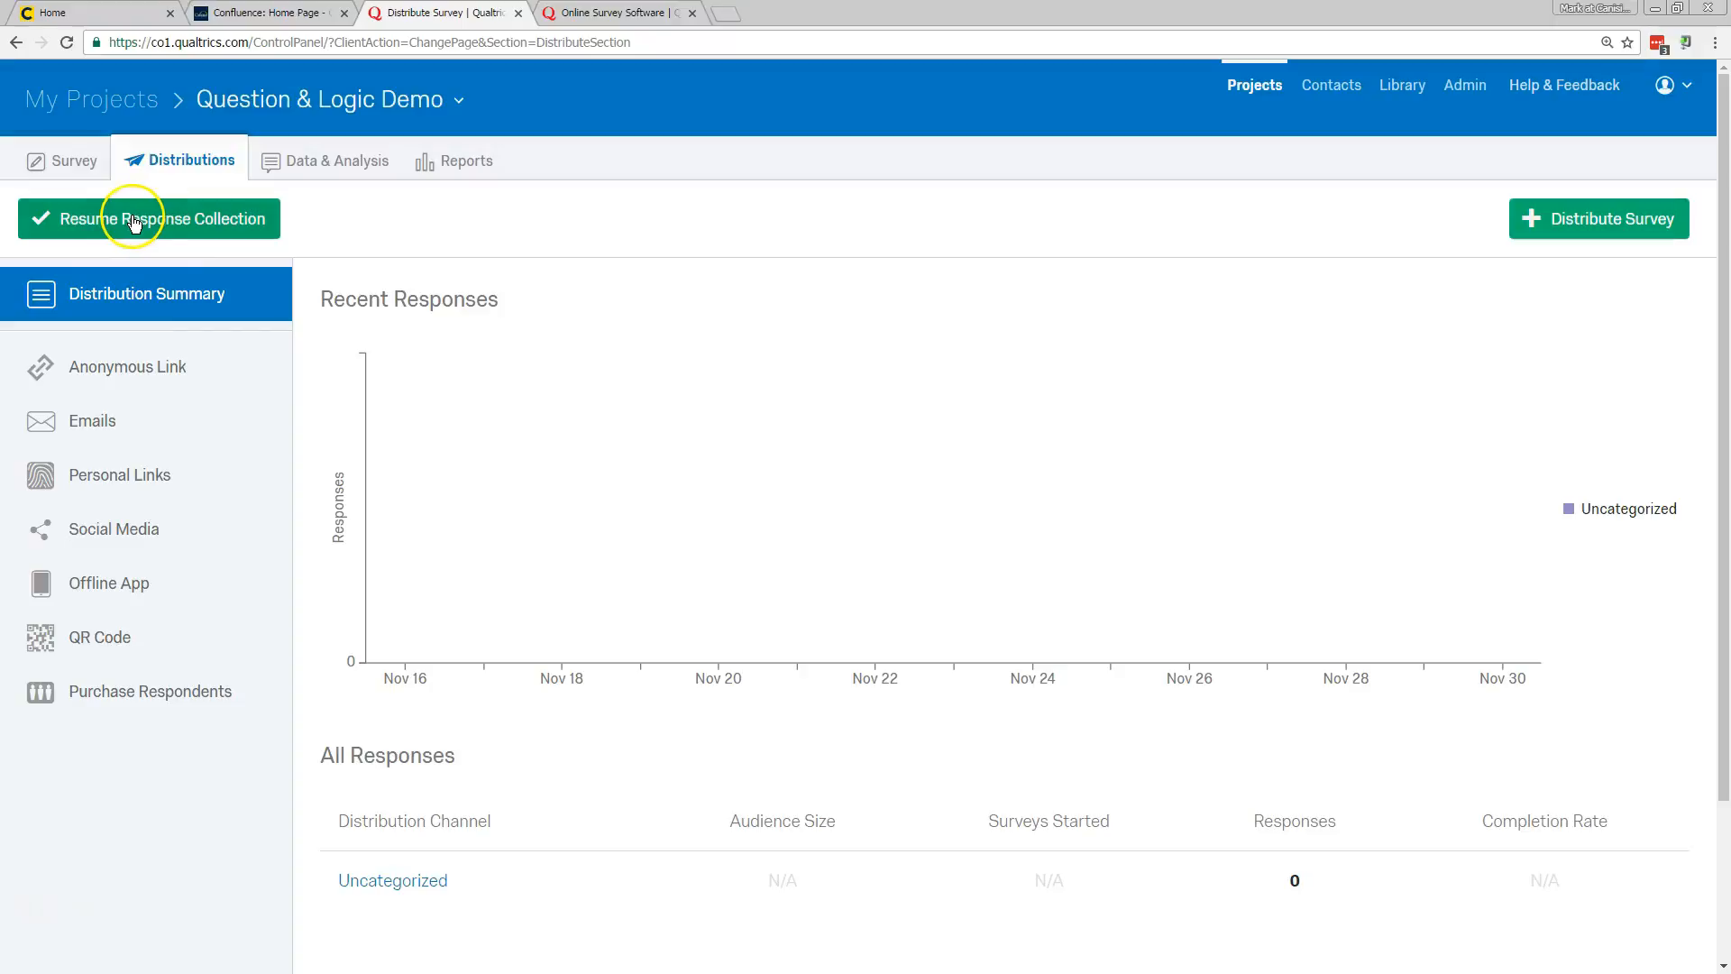
left_click(150, 219)
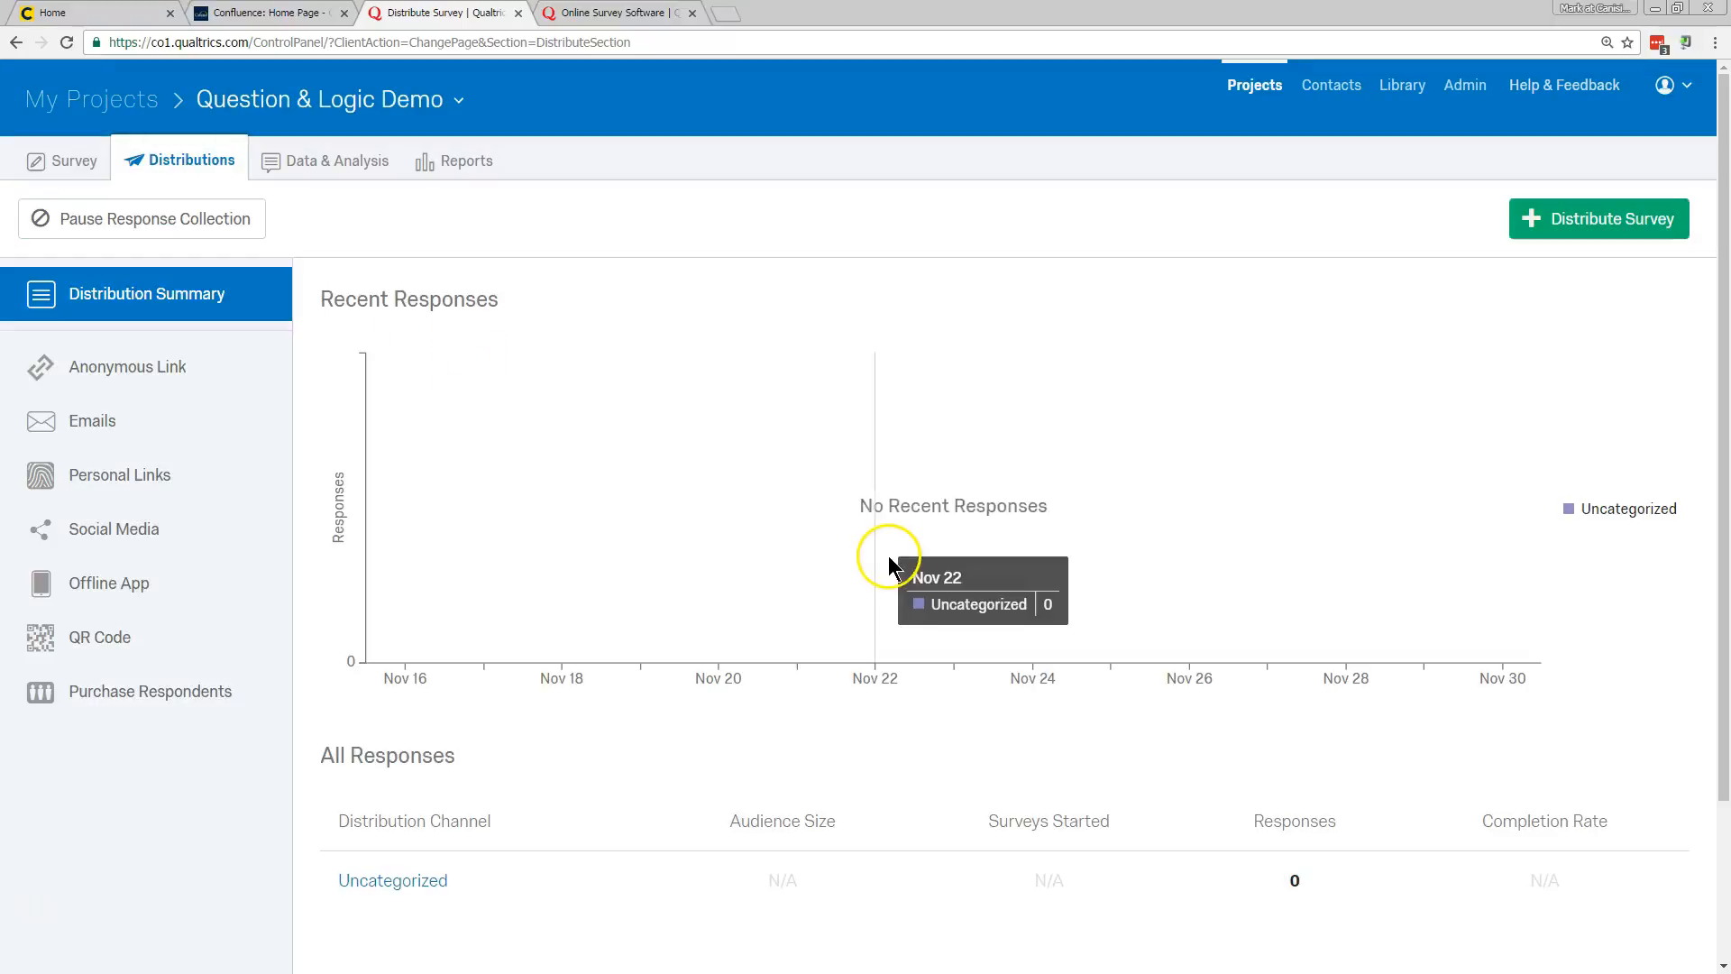
mouse_move(848, 541)
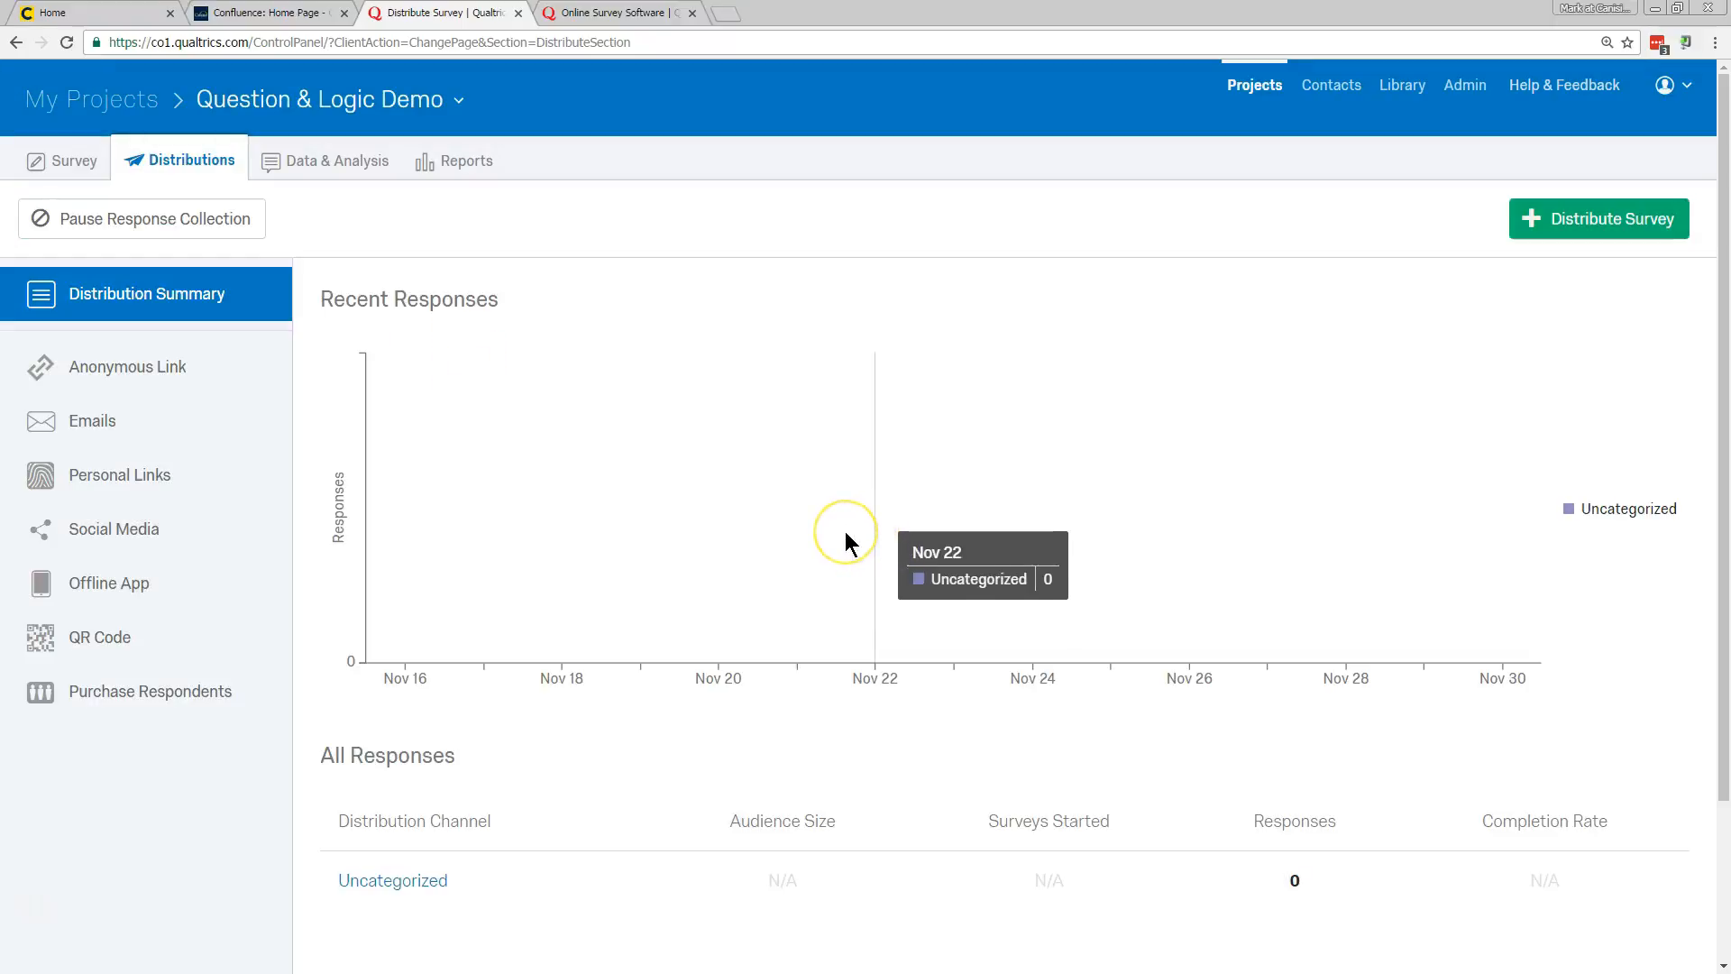
left_click(71, 160)
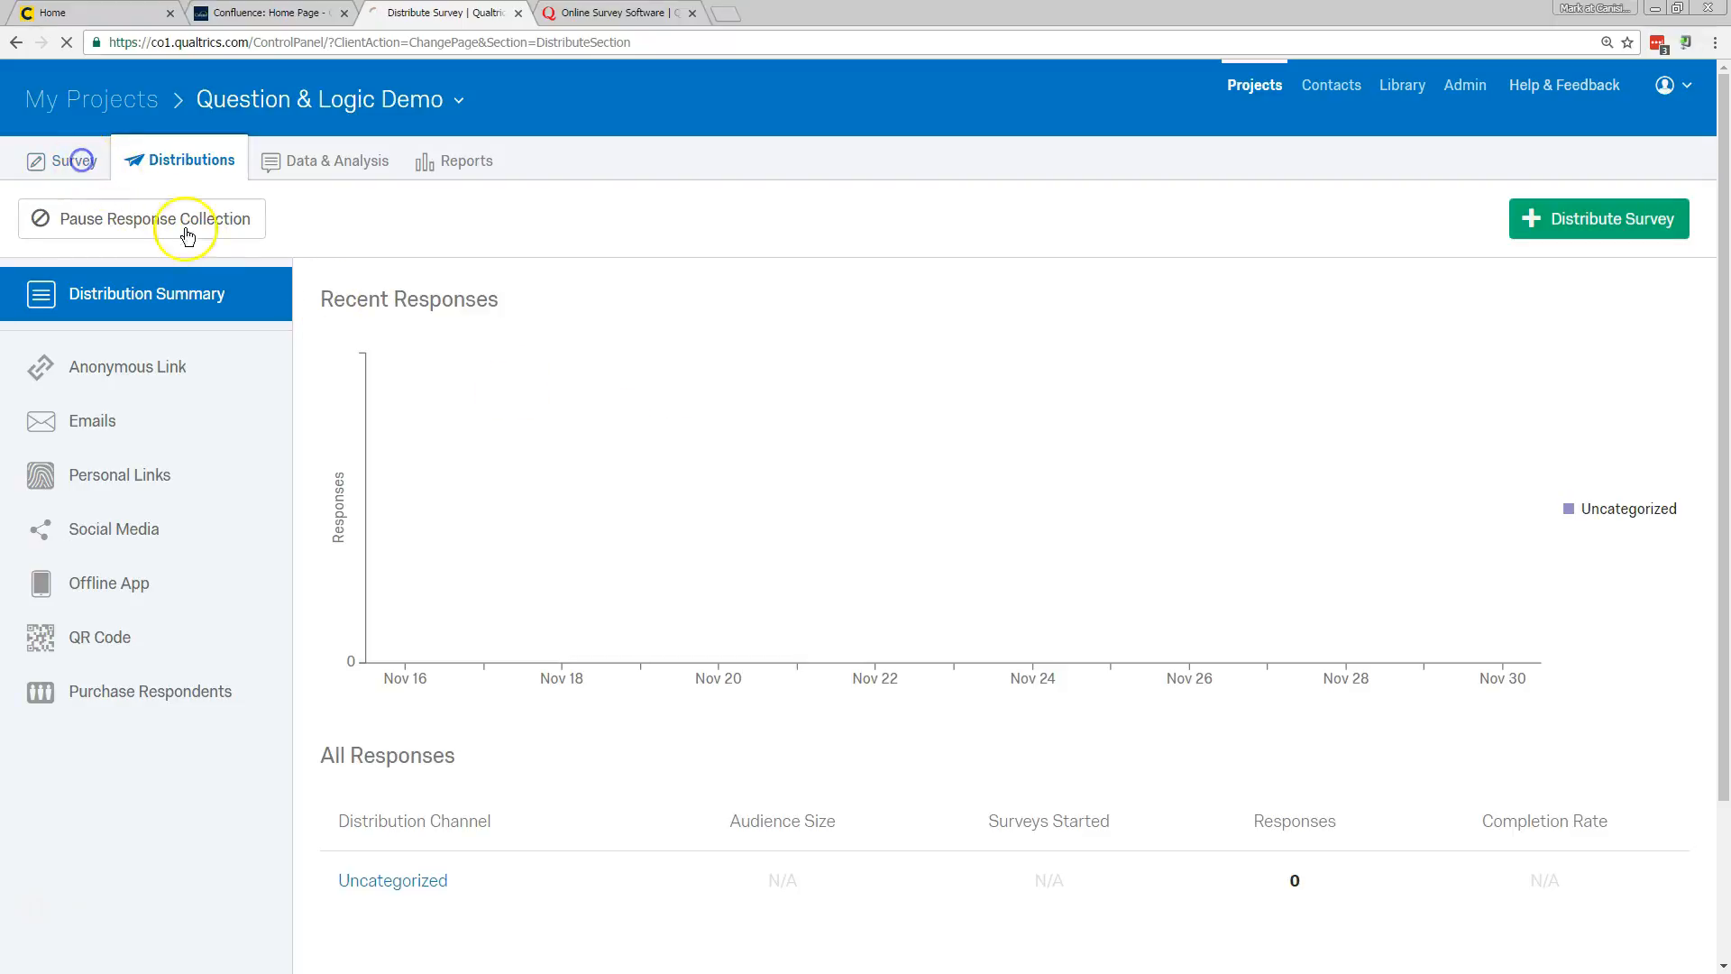
left_click(72, 160)
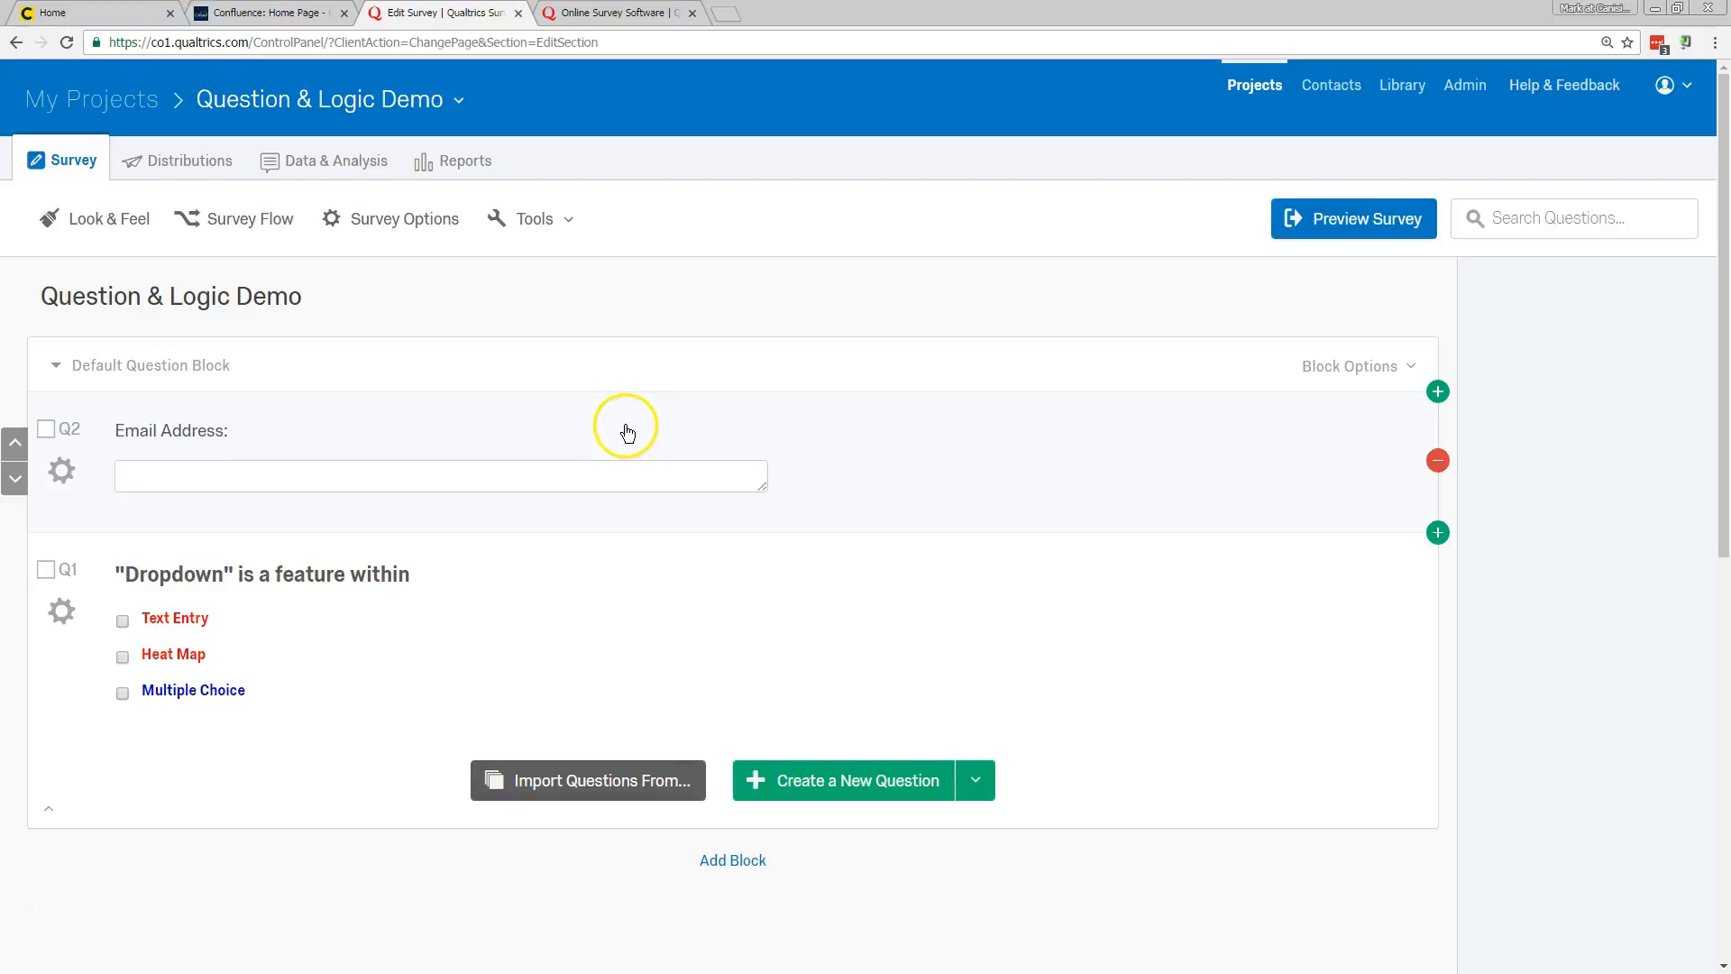
- In Survey Options, toggle Survey Expiration on then off, leaving no date range set
left_click(402, 218)
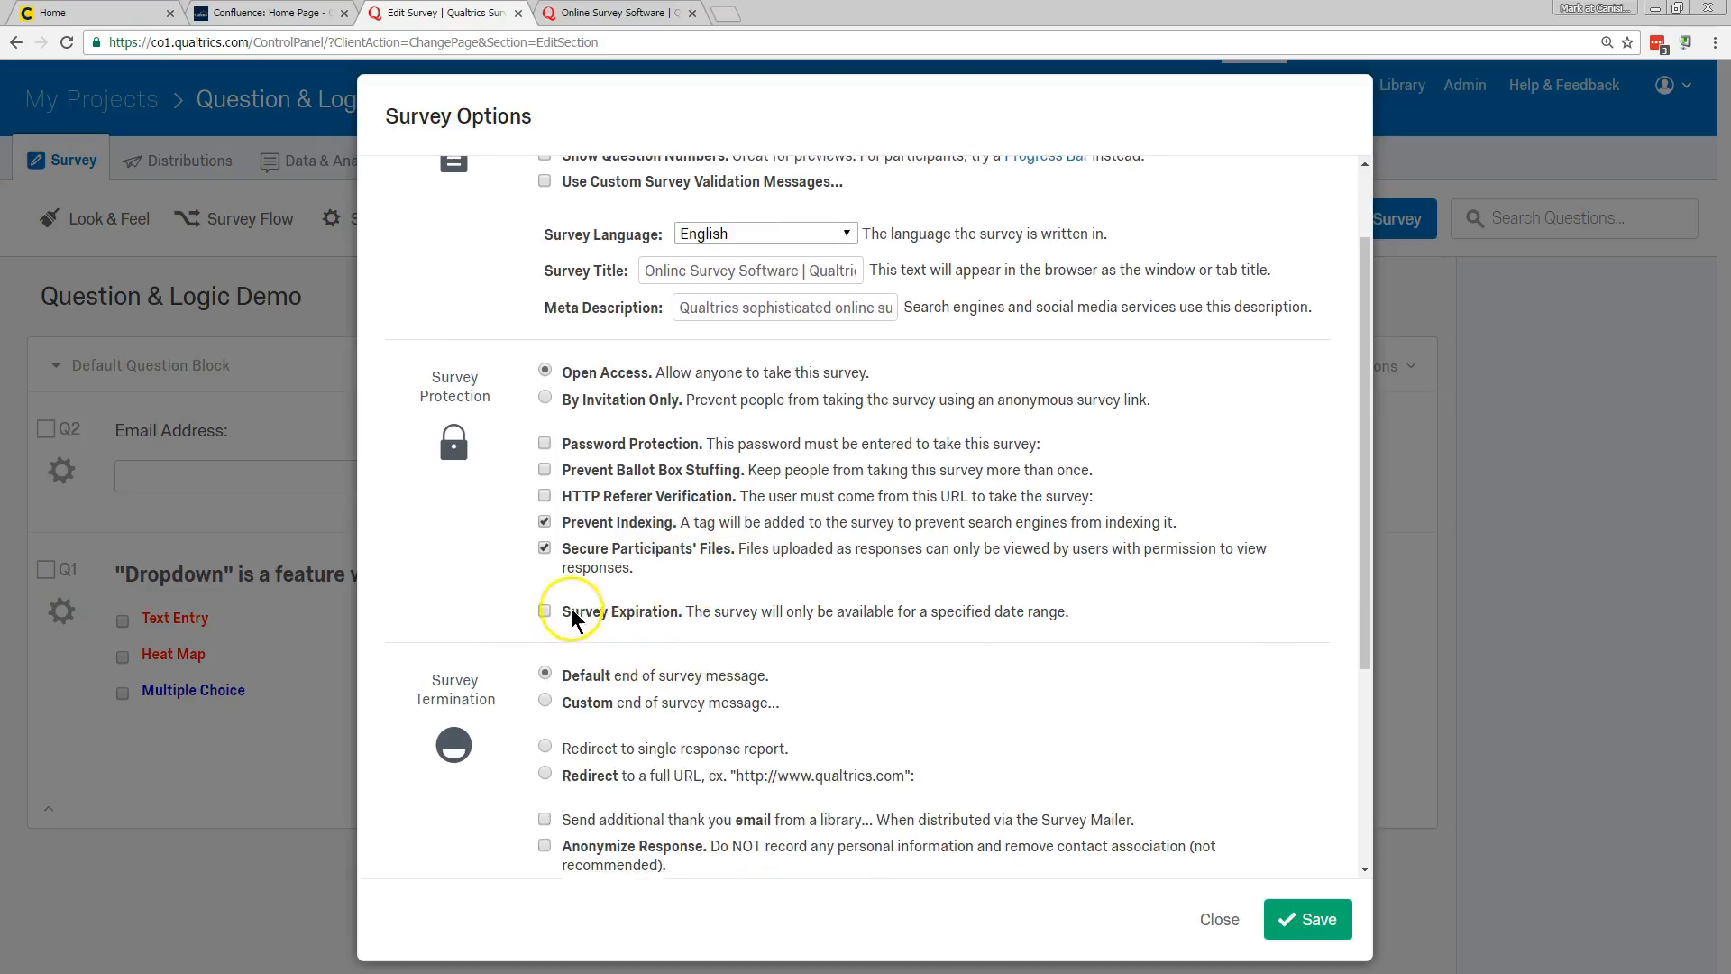
left_click(543, 611)
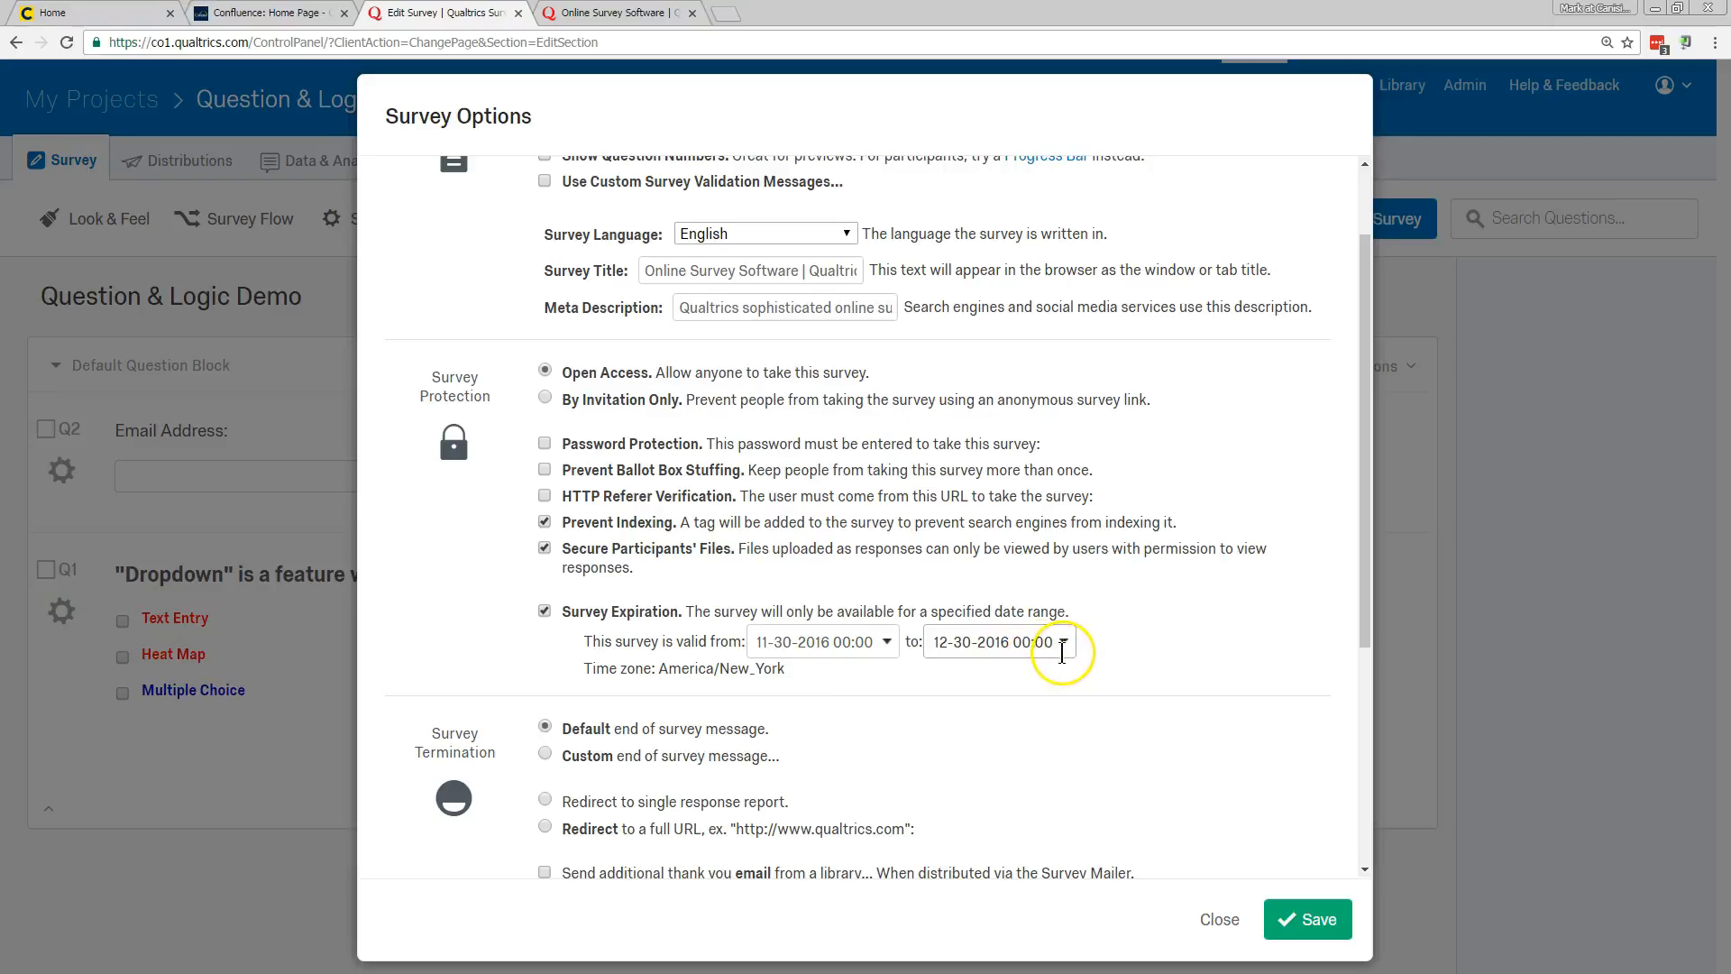
mouse_move(993, 651)
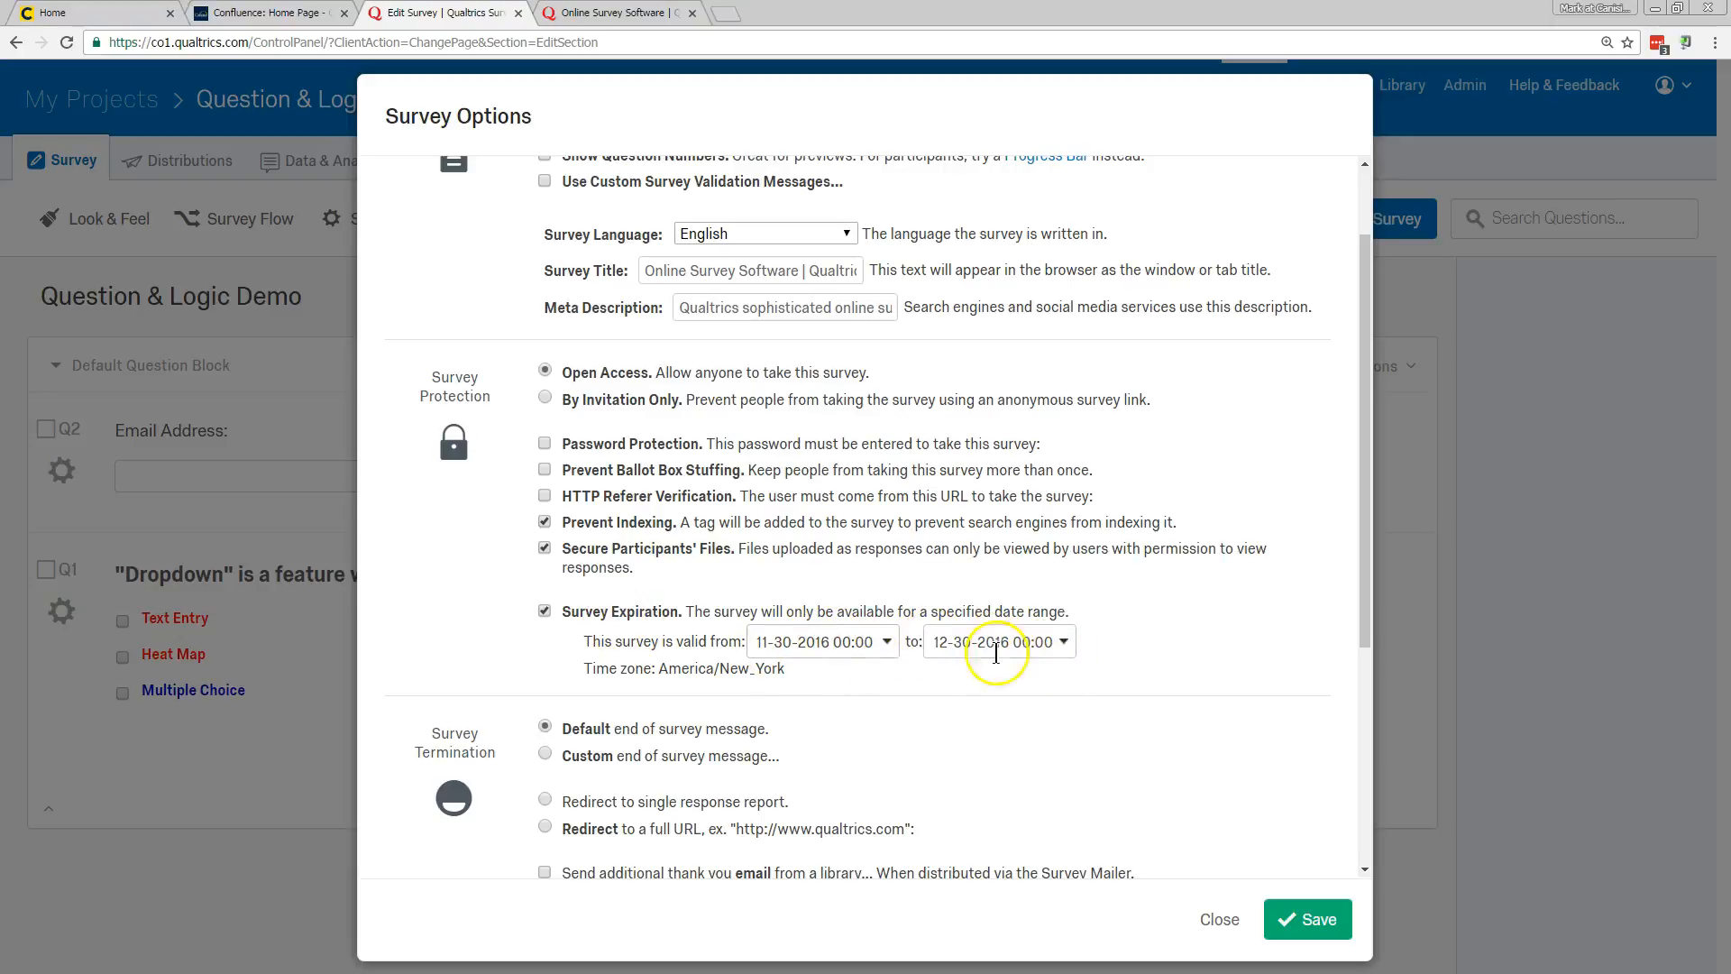
left_click(545, 612)
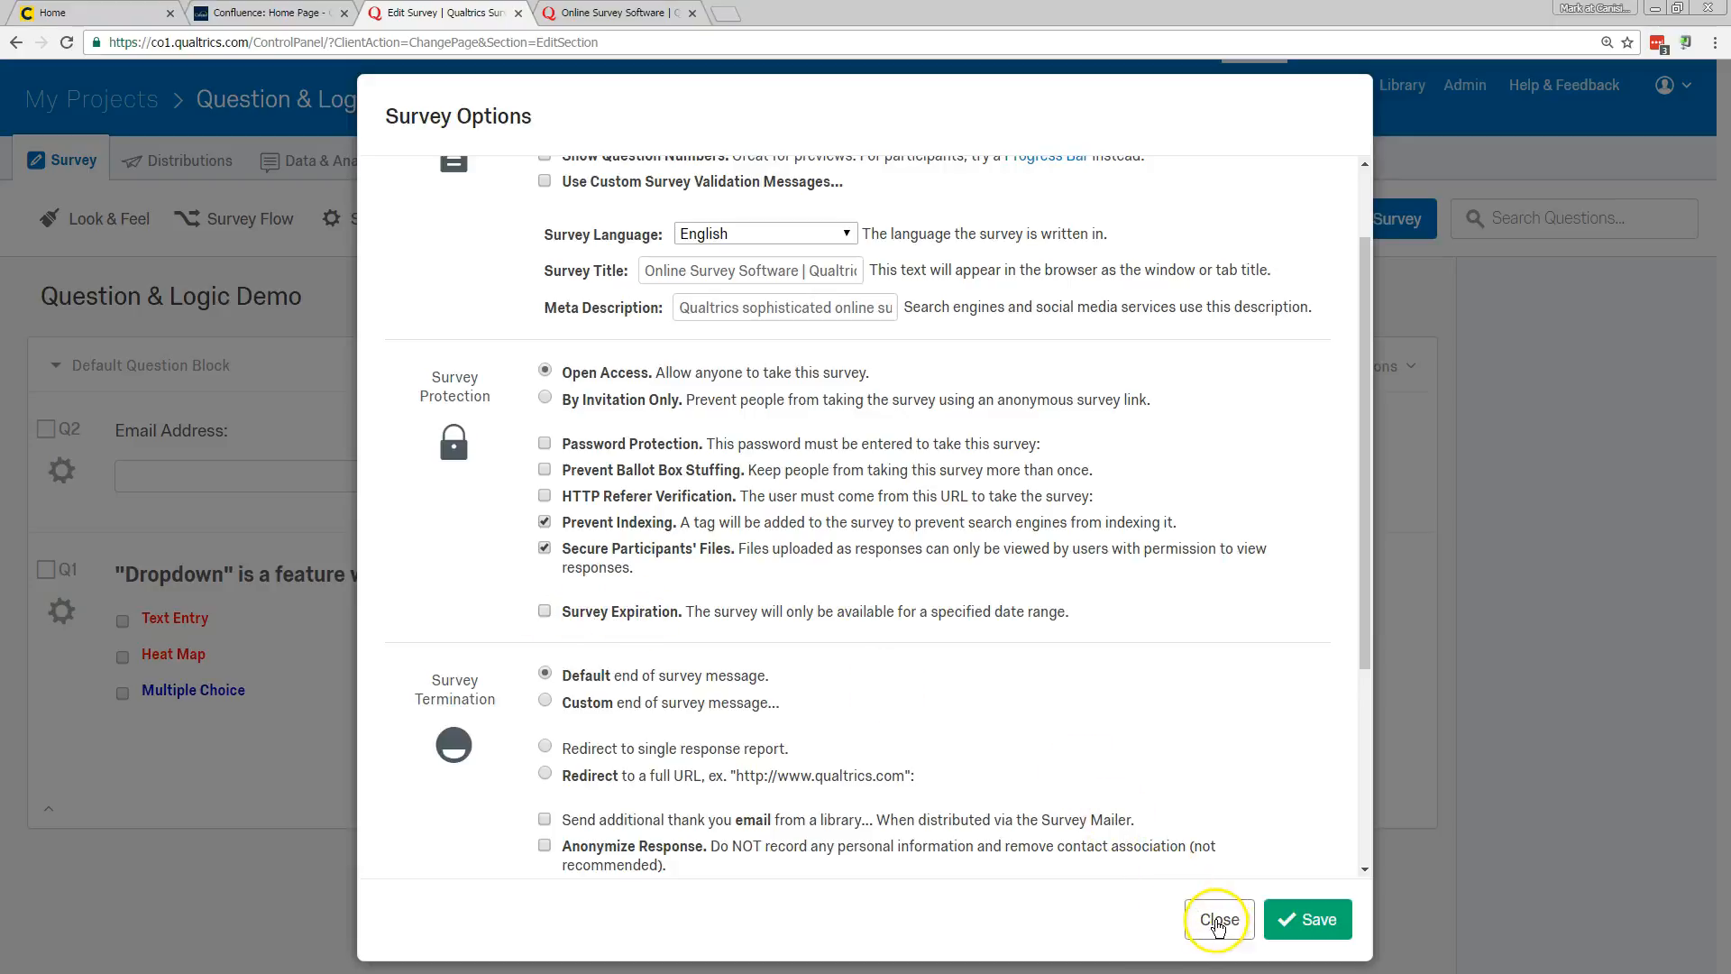
left_click(1218, 918)
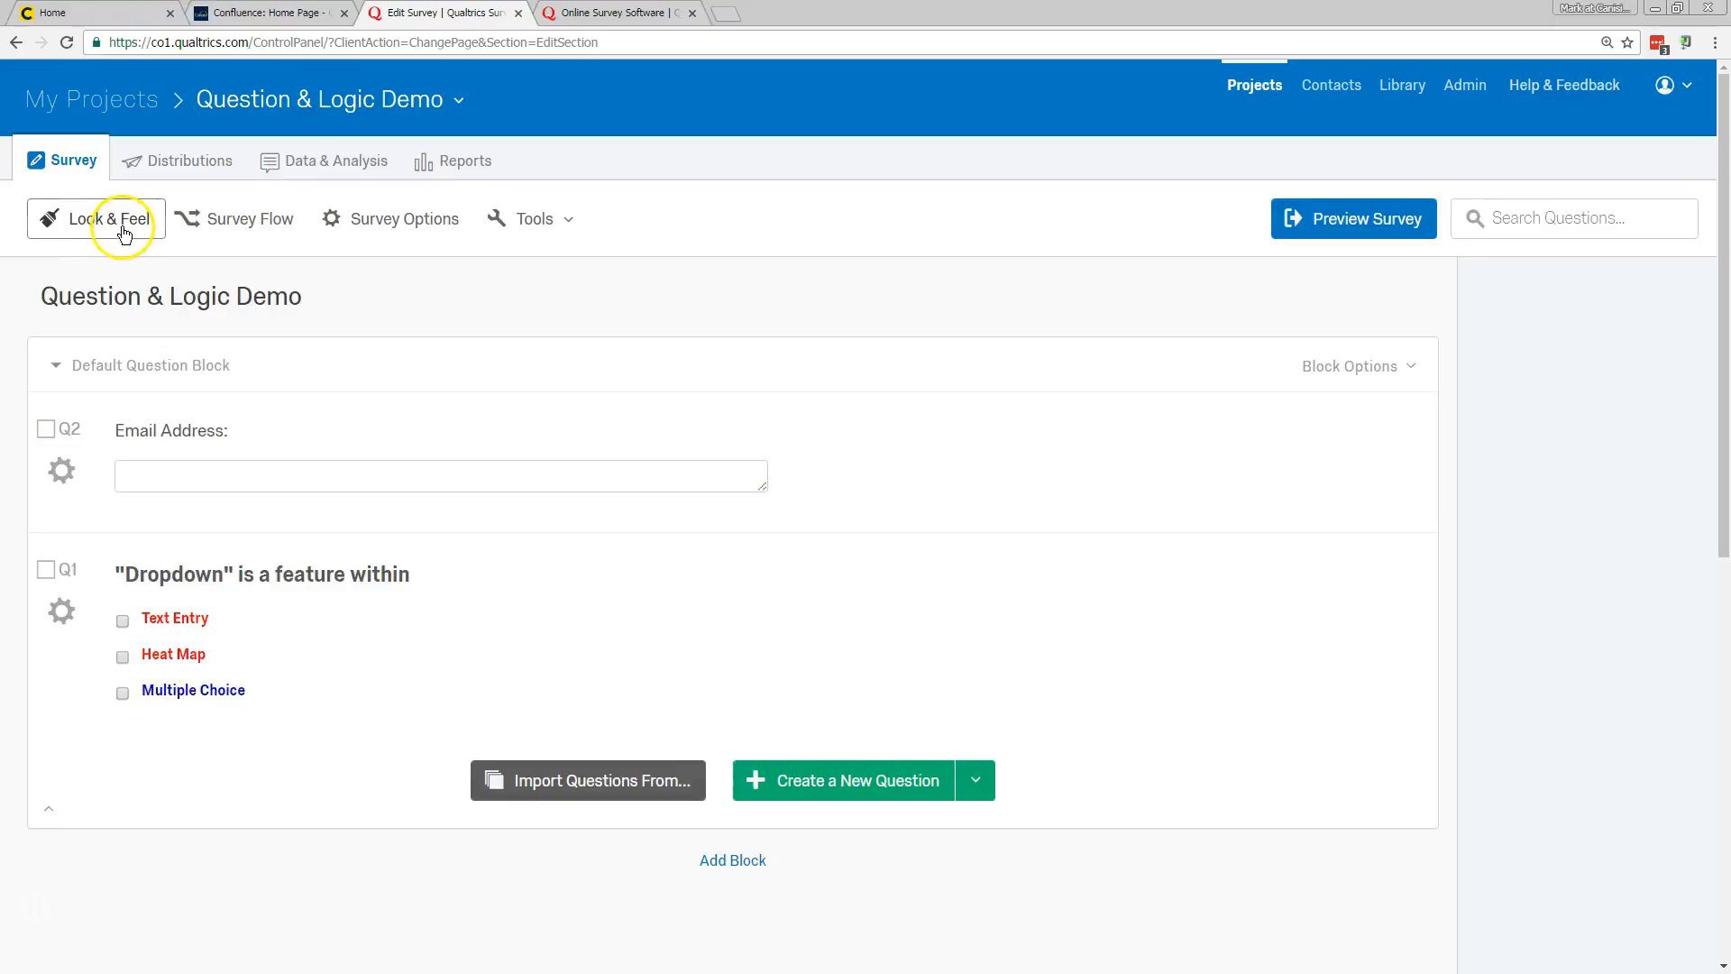
mouse_move(145, 211)
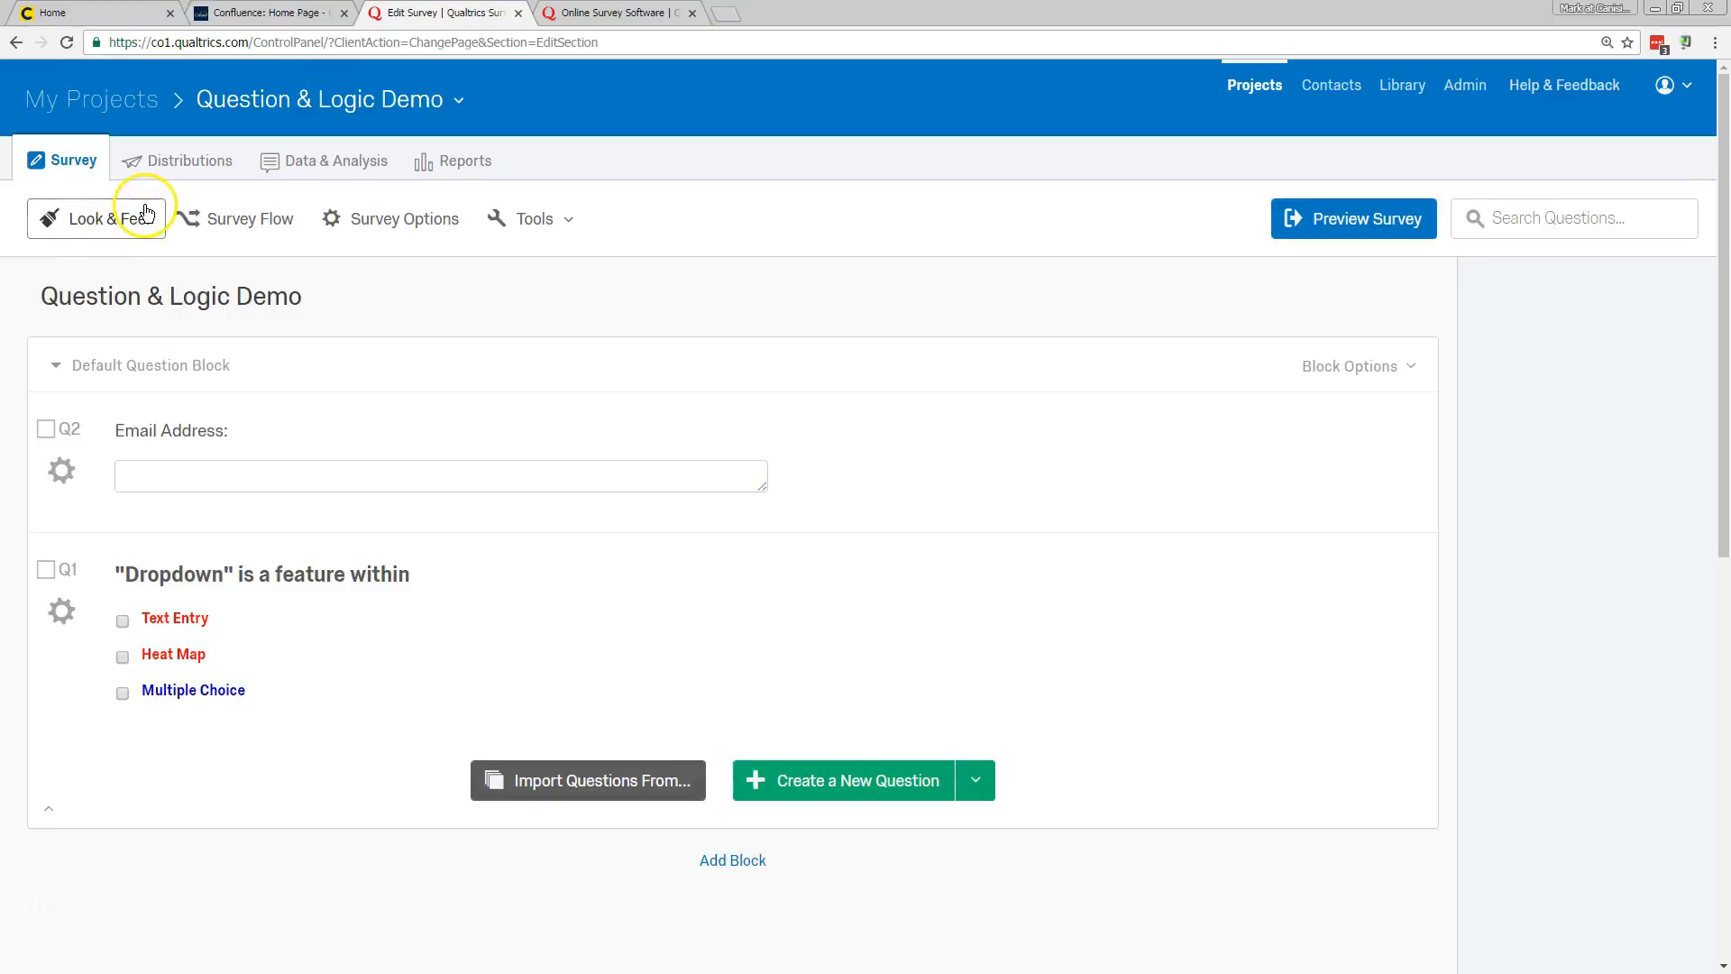